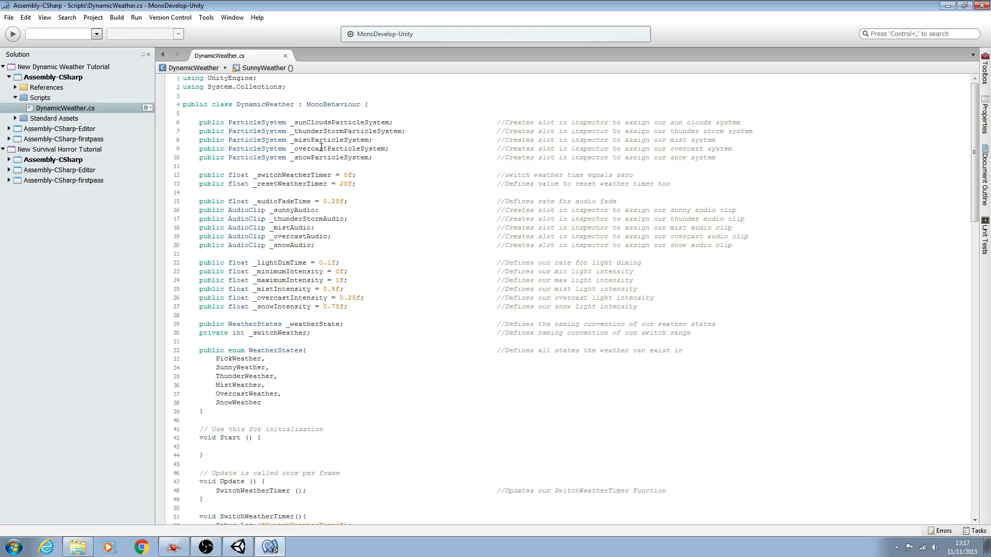
Step: Review the DynamicWeather class and scroll through its fields and weather functions
double_click(264, 104)
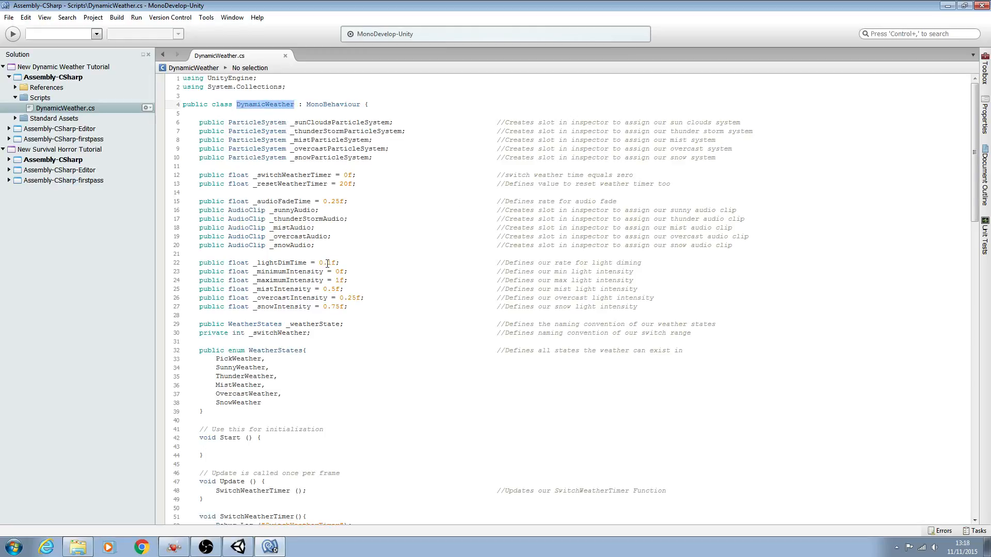
scroll(down, 3)
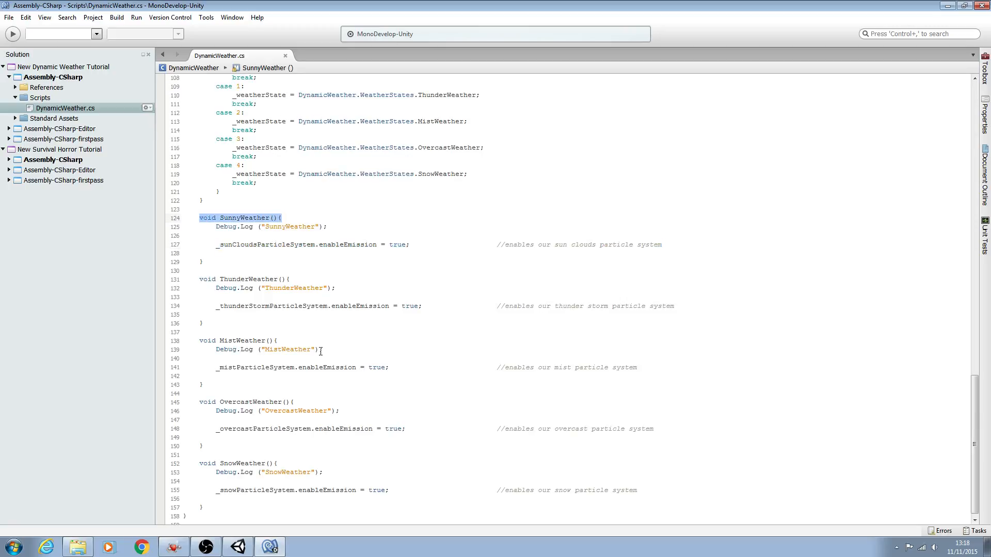
scroll(up, 3)
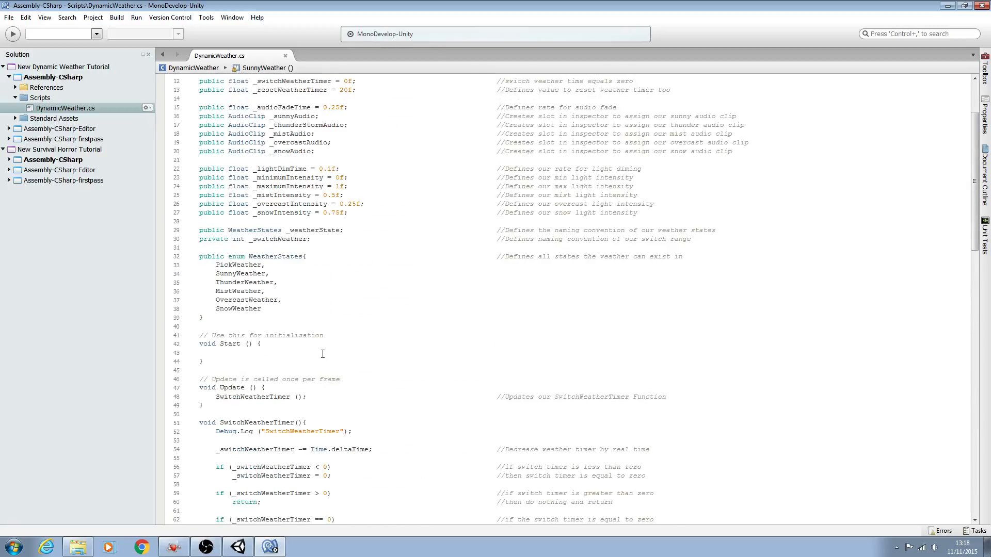
scroll(up, 3)
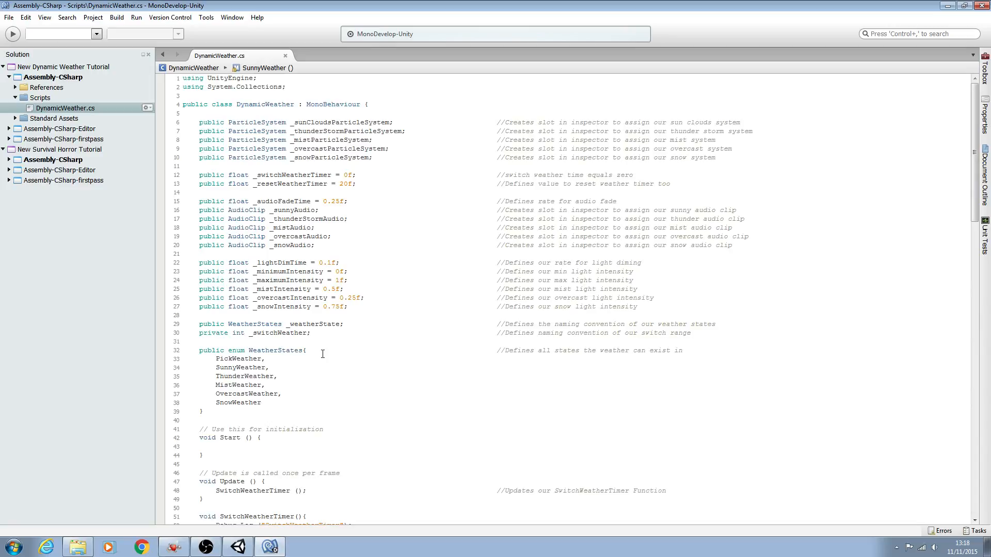
mouse_move(645, 307)
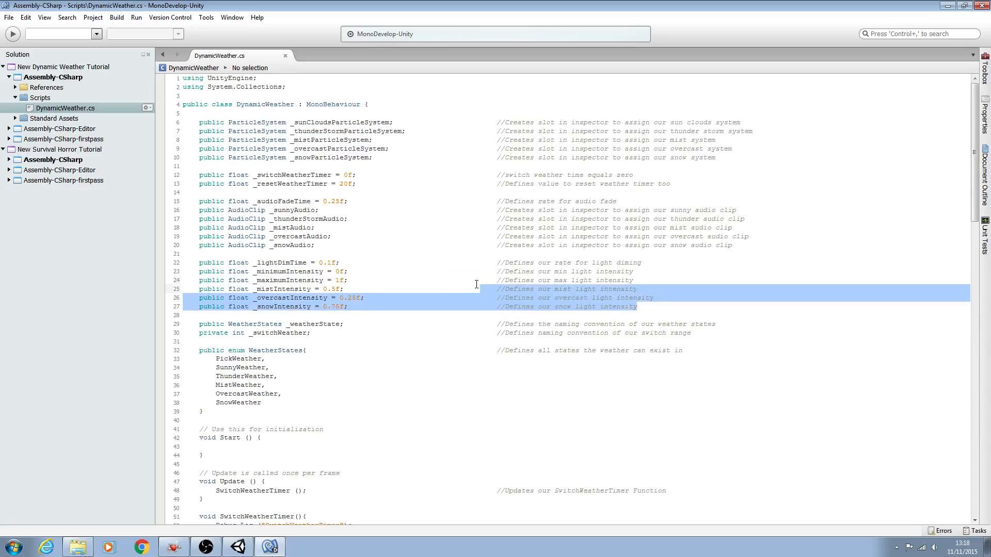
Step: Select the light-related float fields (_lightDimTime, _minimumIntensity) and move down to SunnyWeather
click(193, 272)
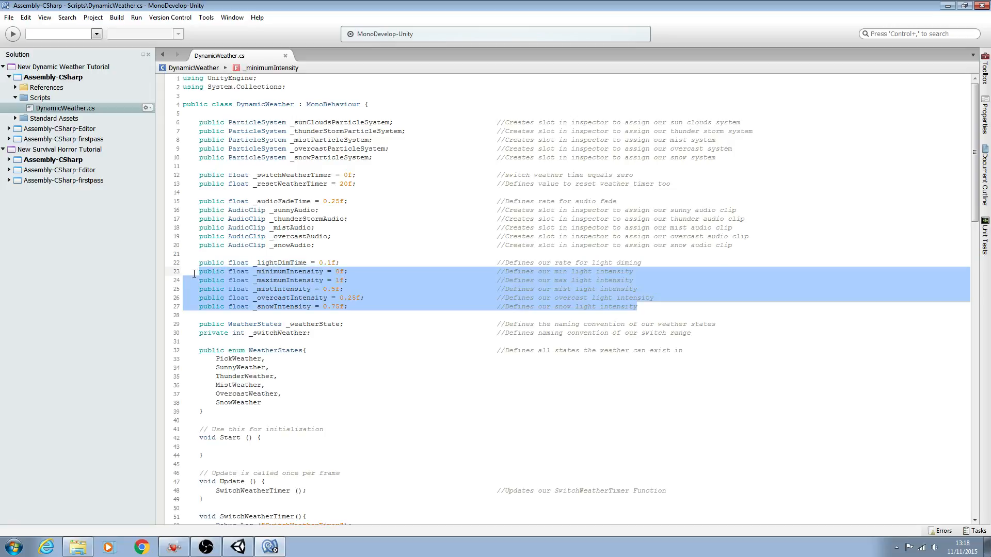
click(272, 263)
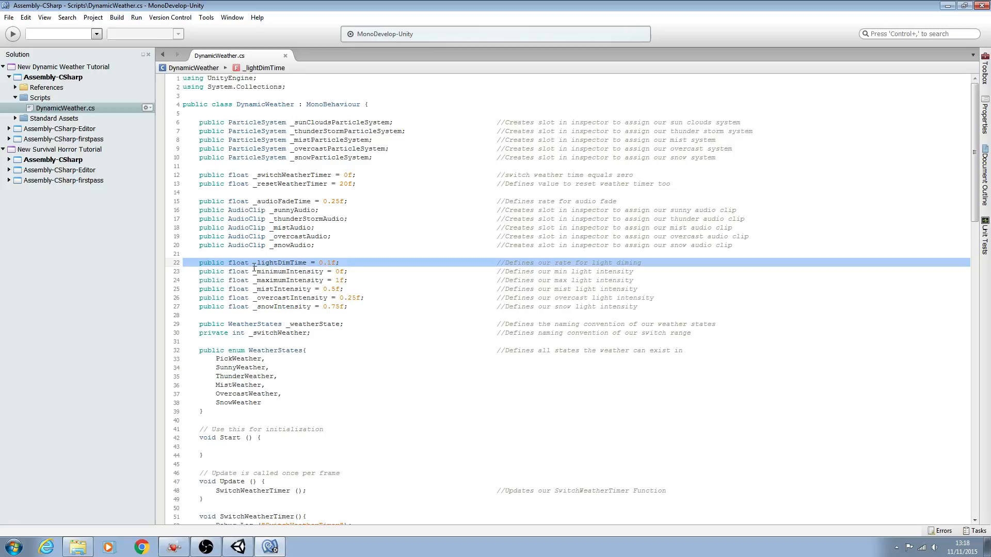
click(248, 358)
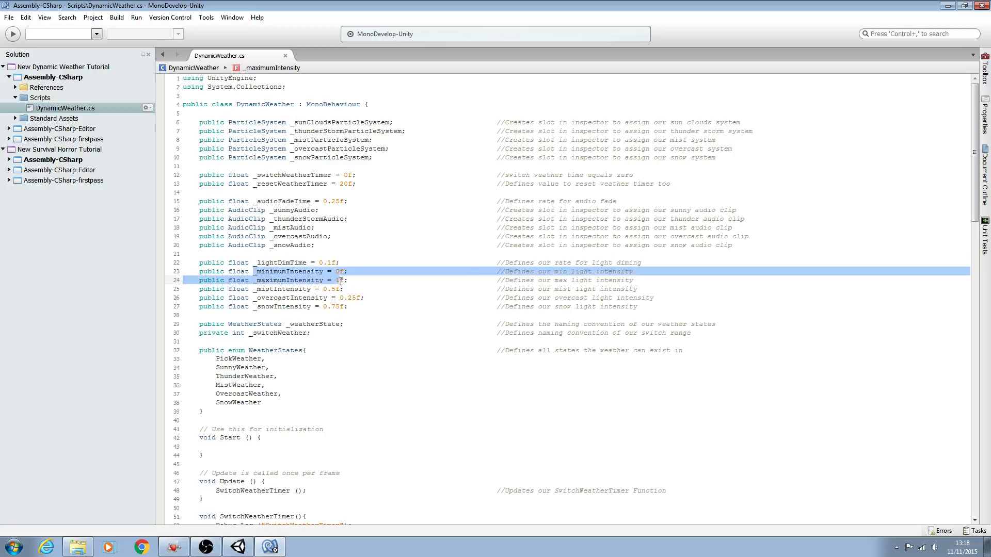
click(212, 262)
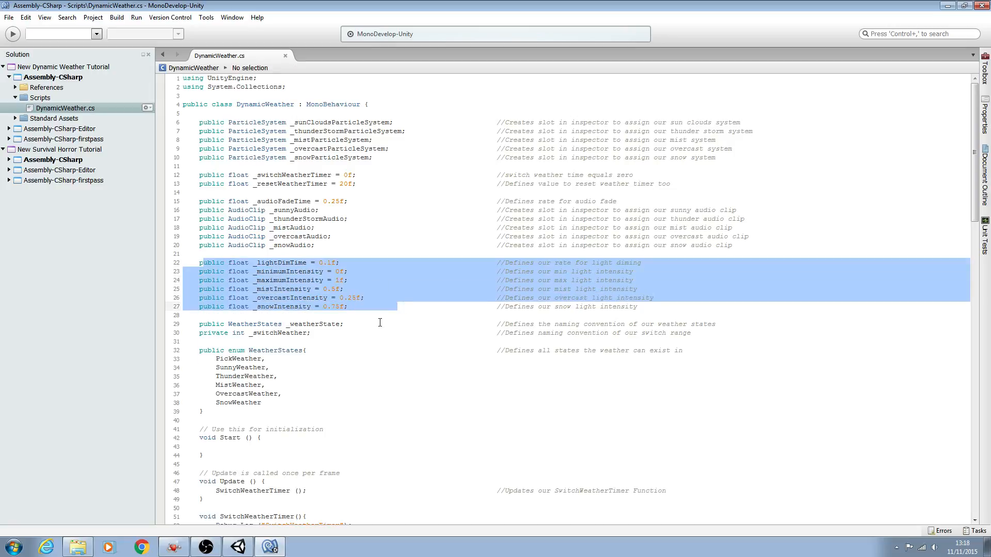
scroll(down, 3)
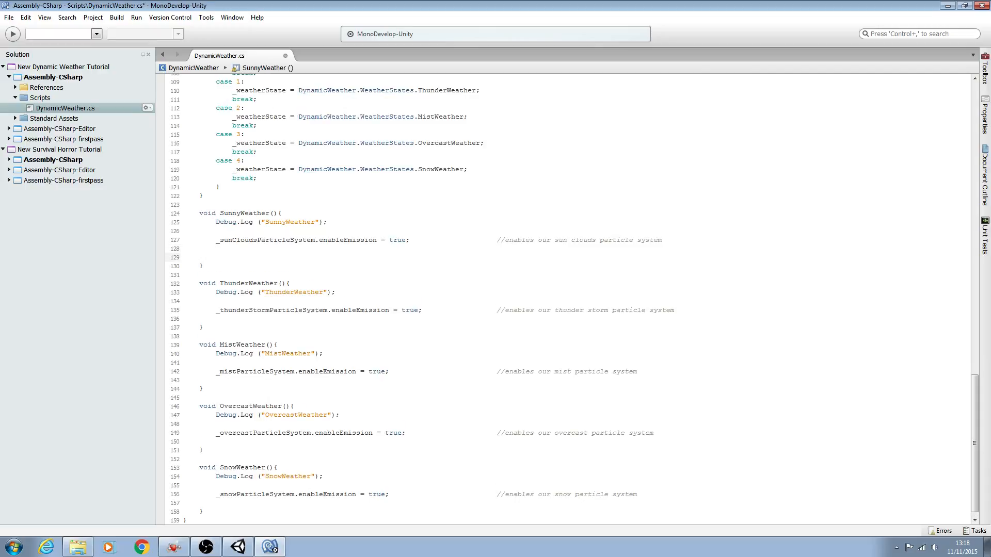
Step: Add the condition if (GetComponent<Light>().intensity > _maximumIntensity) in SunnyWeather
text(if()
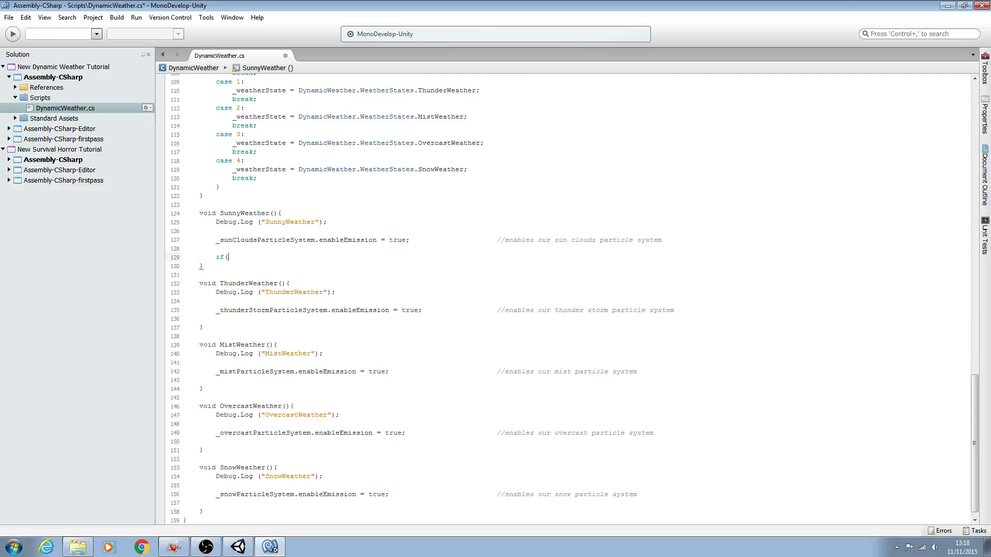
text(Getc)
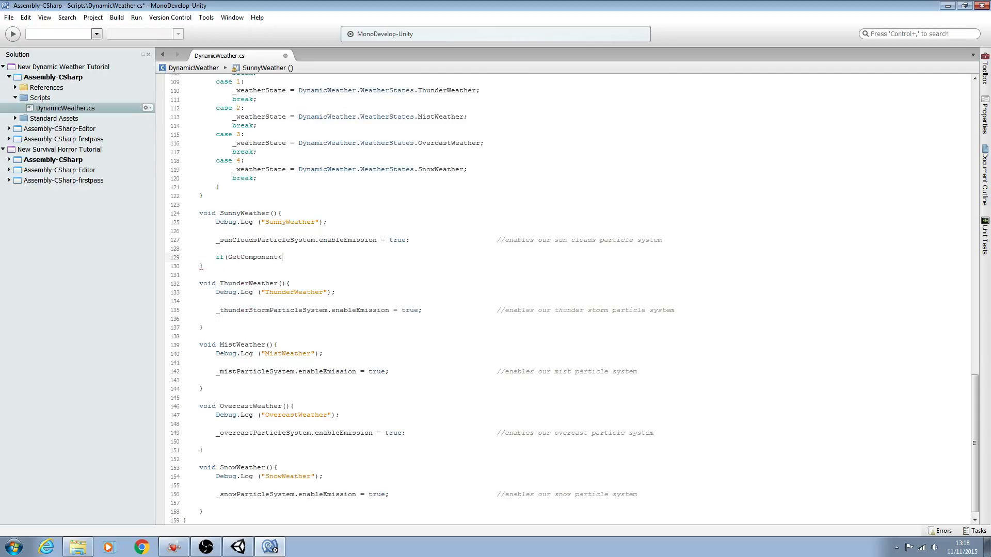
text(Light)
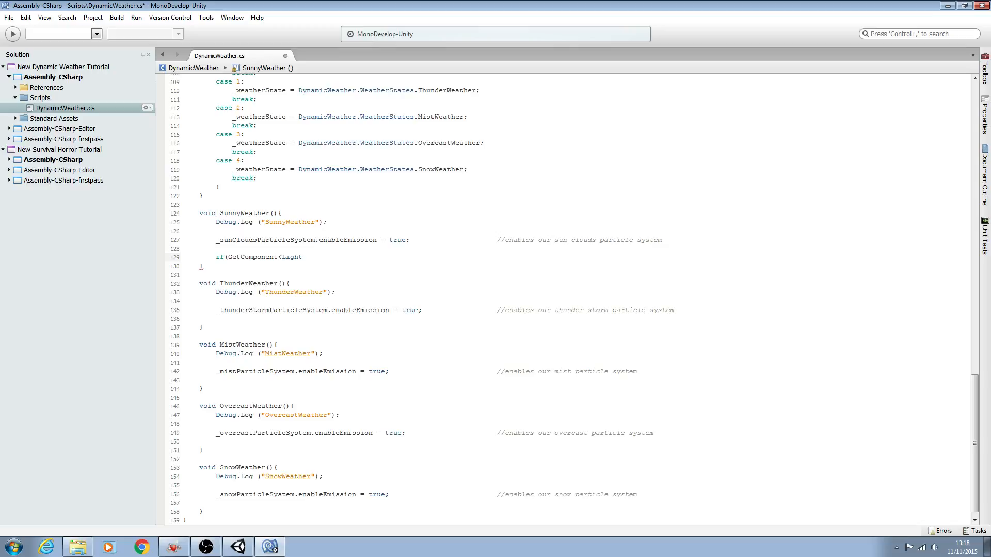
text(>().)
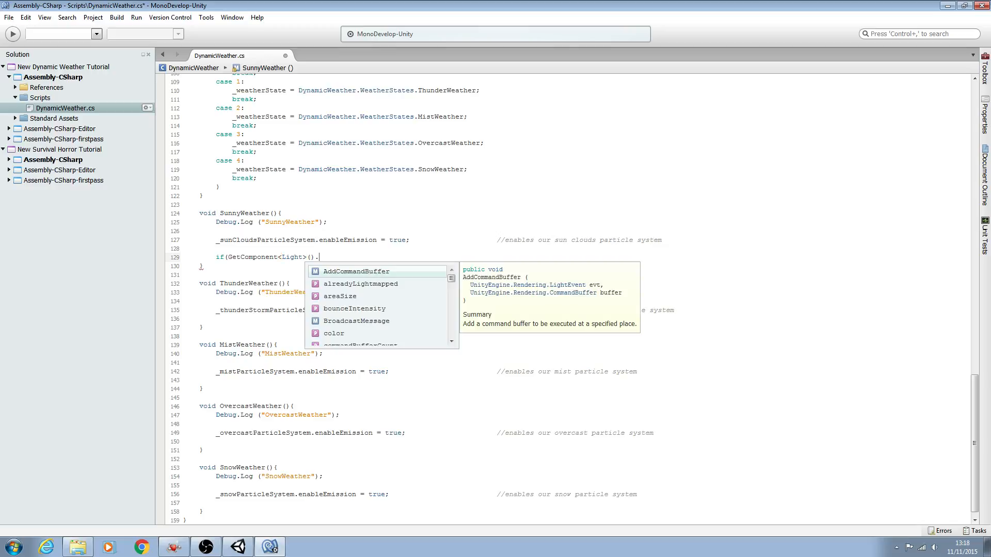
text(intensity)
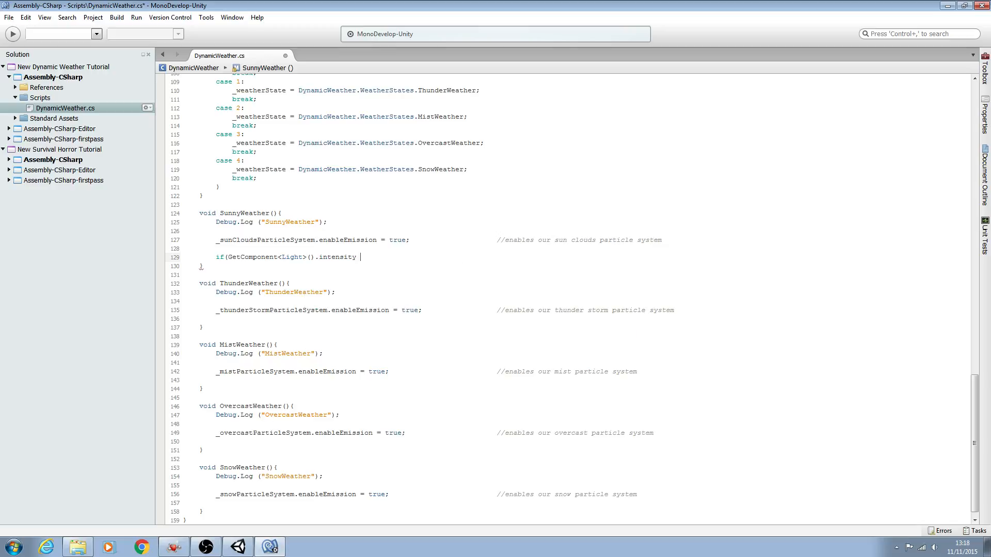
text(>)
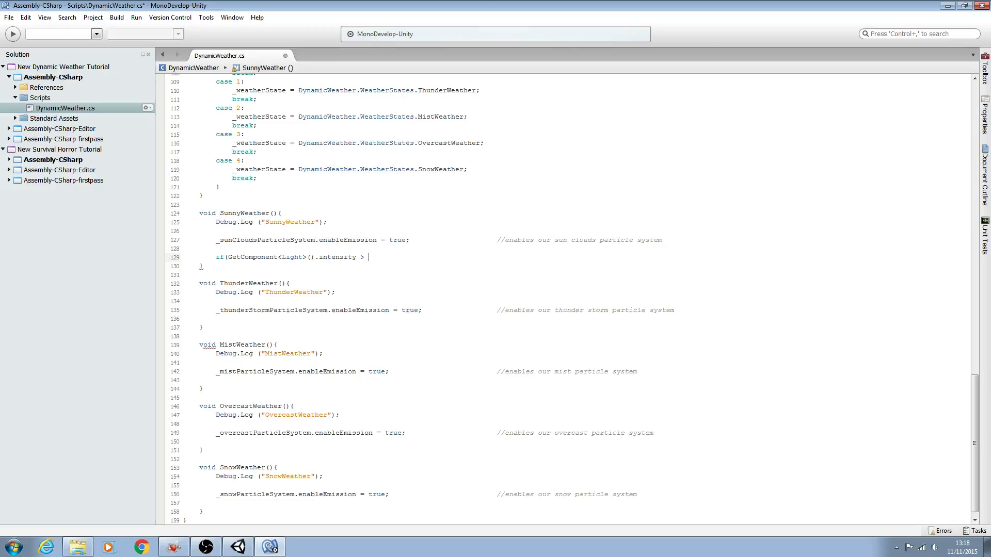
text(_maximumIntensity)
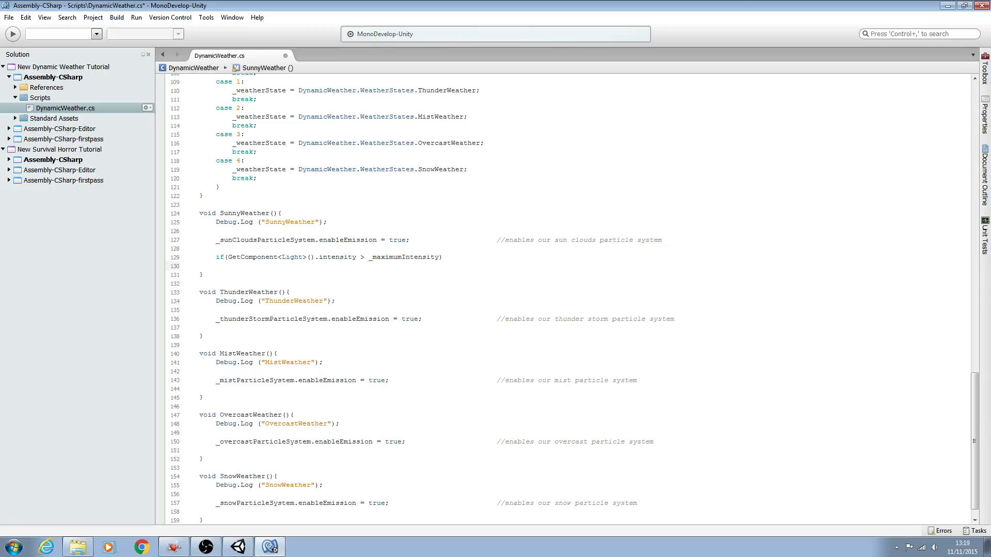
Step: Add GetComponent<Light>().intensity -= Time.deltaTime * _lightDimTime below the check
click(201, 274)
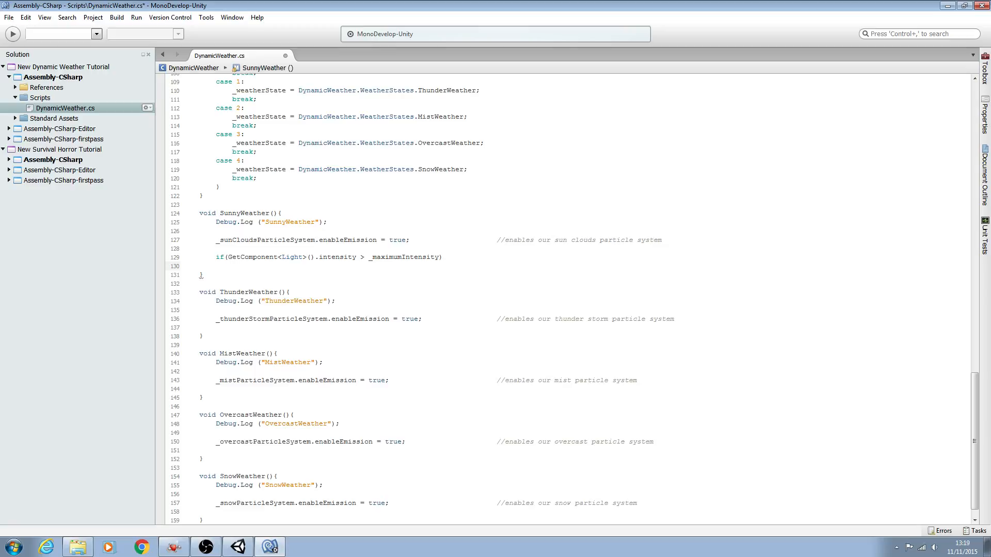
click(232, 265)
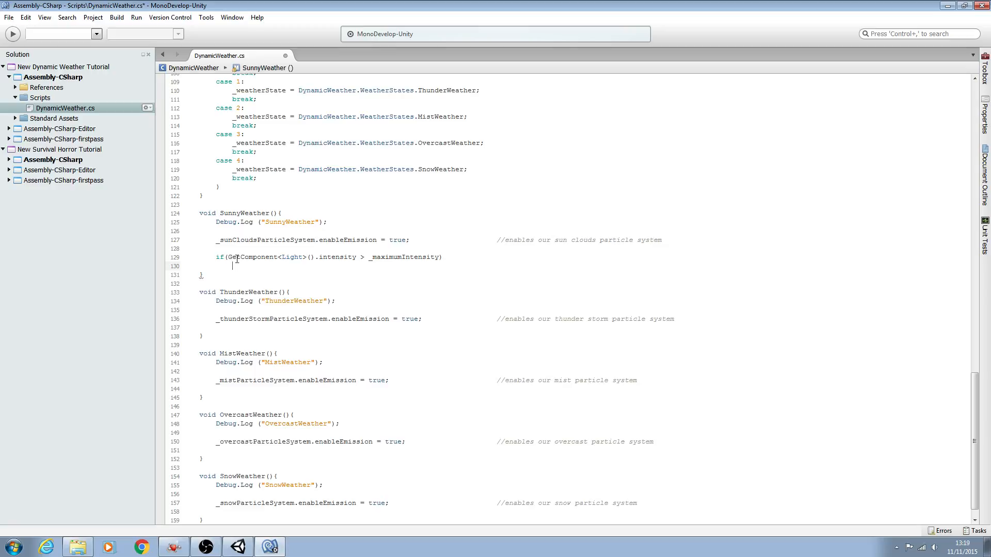
double_click(260, 257)
text(GetComponent<Light>().intensity)
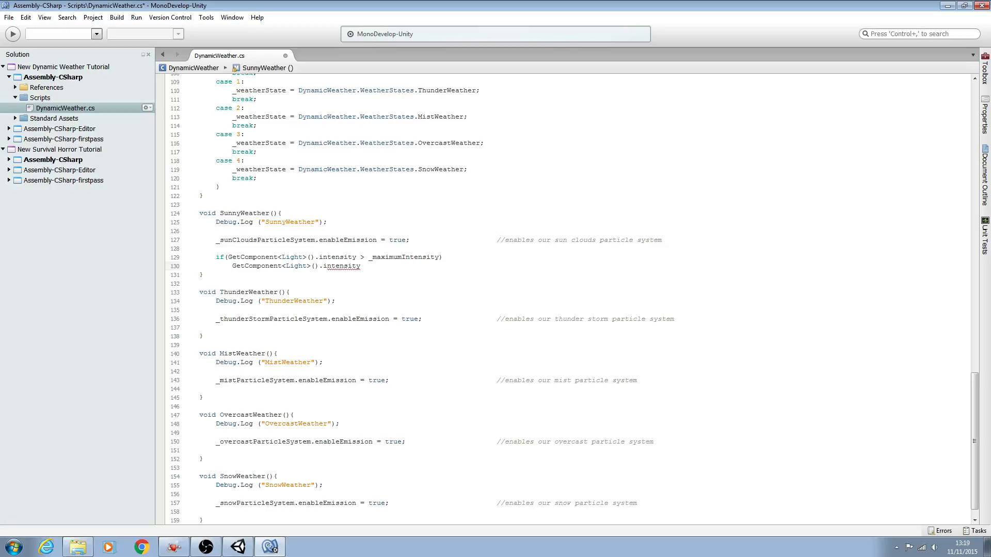
text(-= Time.deltaTime *)
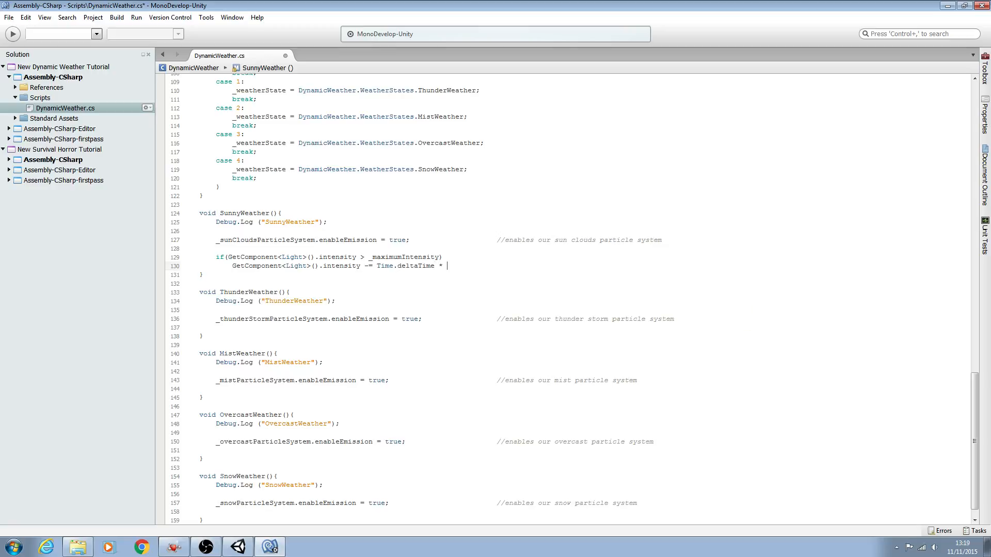
text(_lightDimTime;)
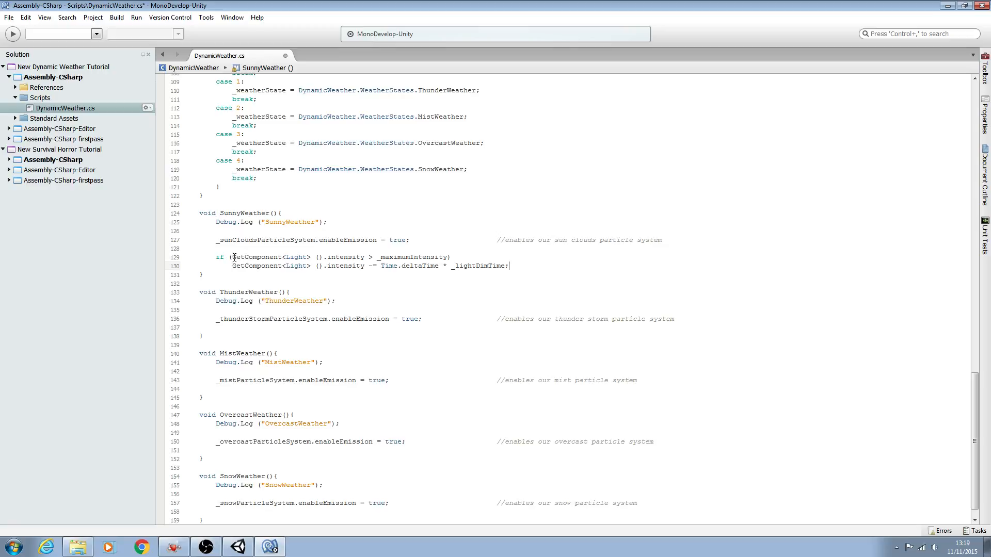
click(233, 257)
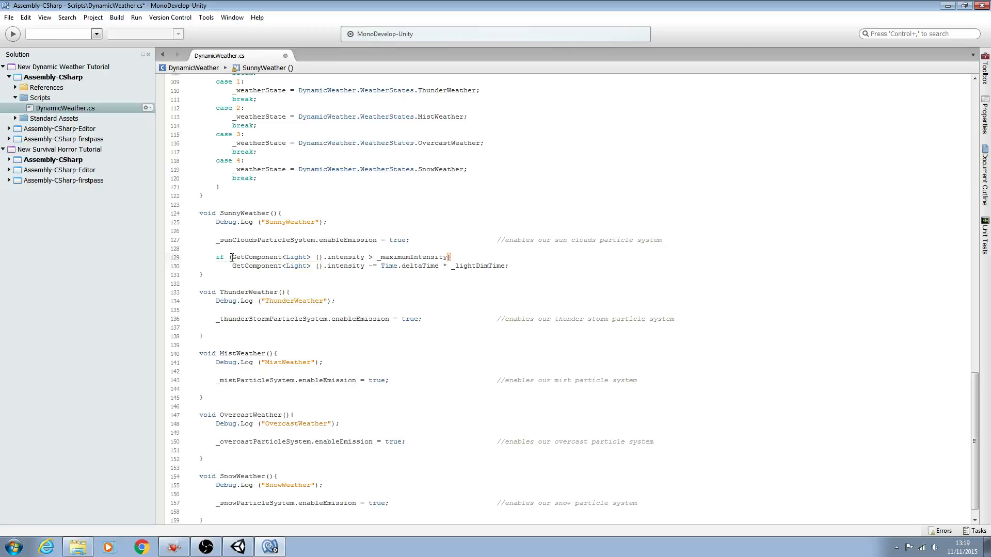
double_click(270, 257)
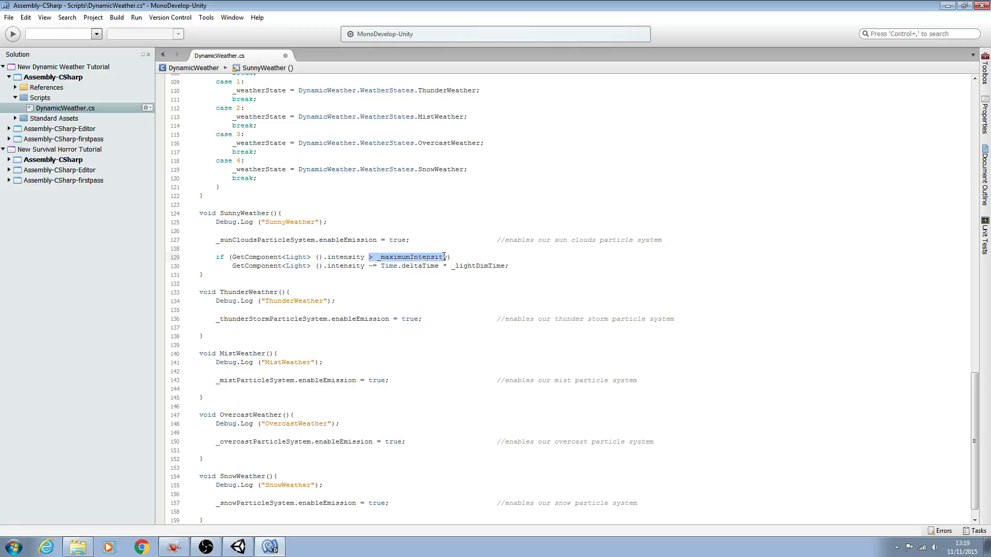
double_click(243, 212)
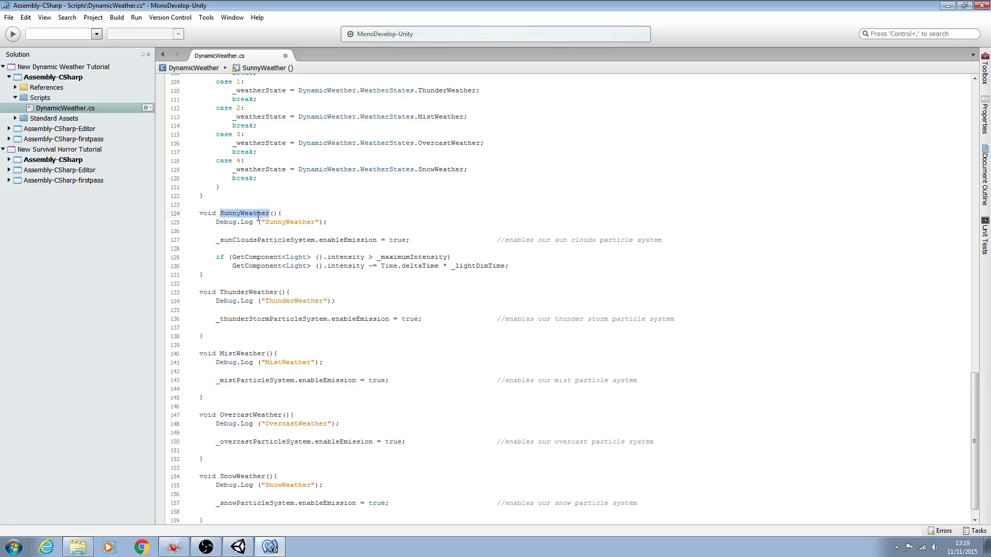
double_click(413, 257)
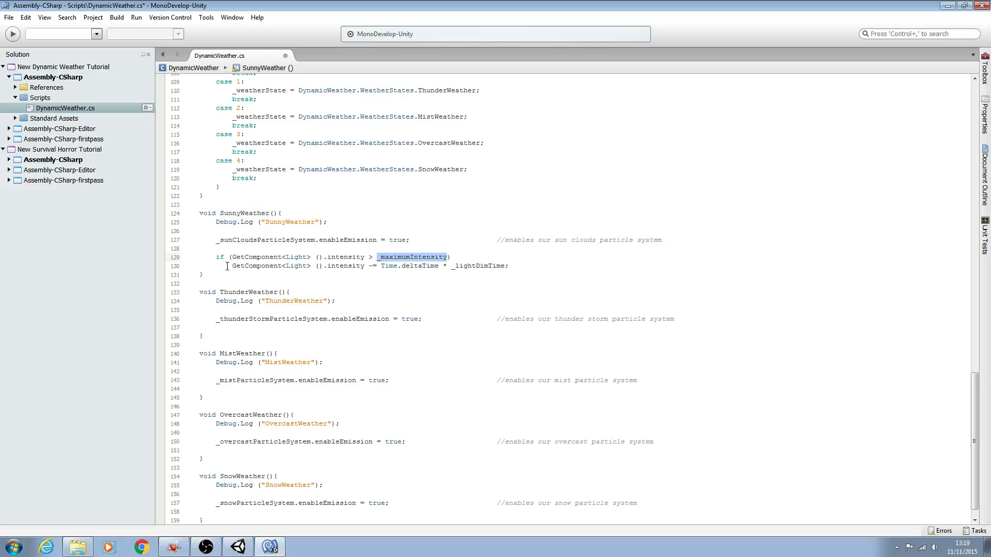
double_click(268, 265)
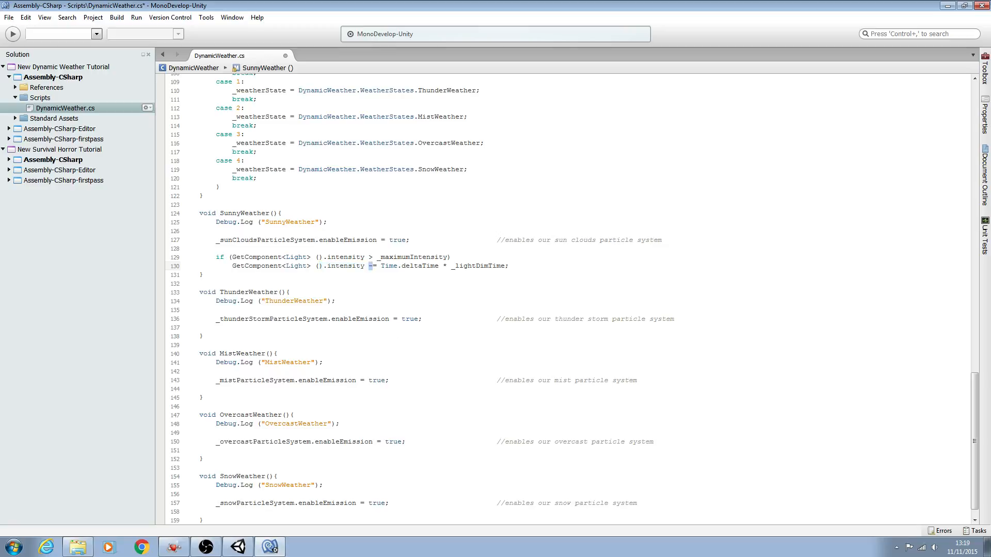
double_click(408, 266)
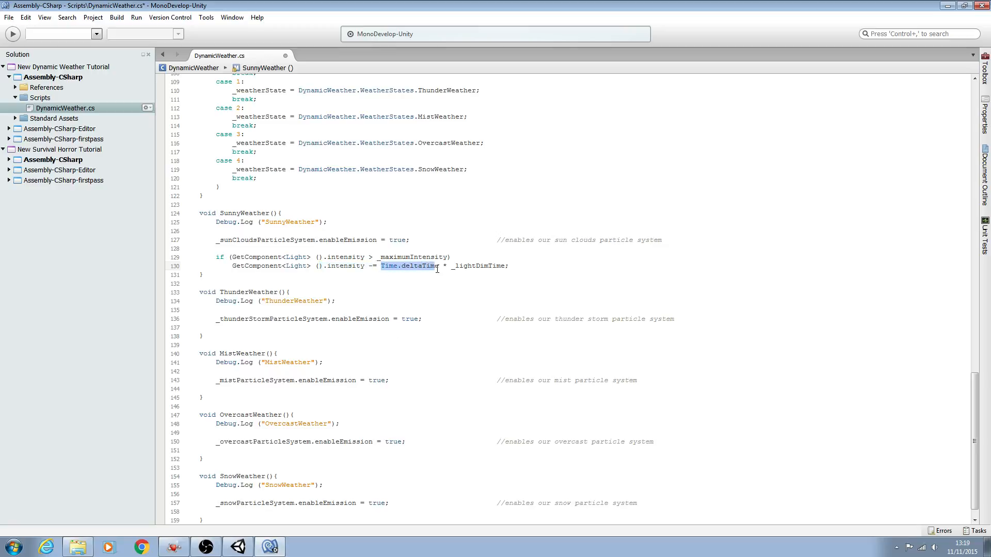
click(454, 267)
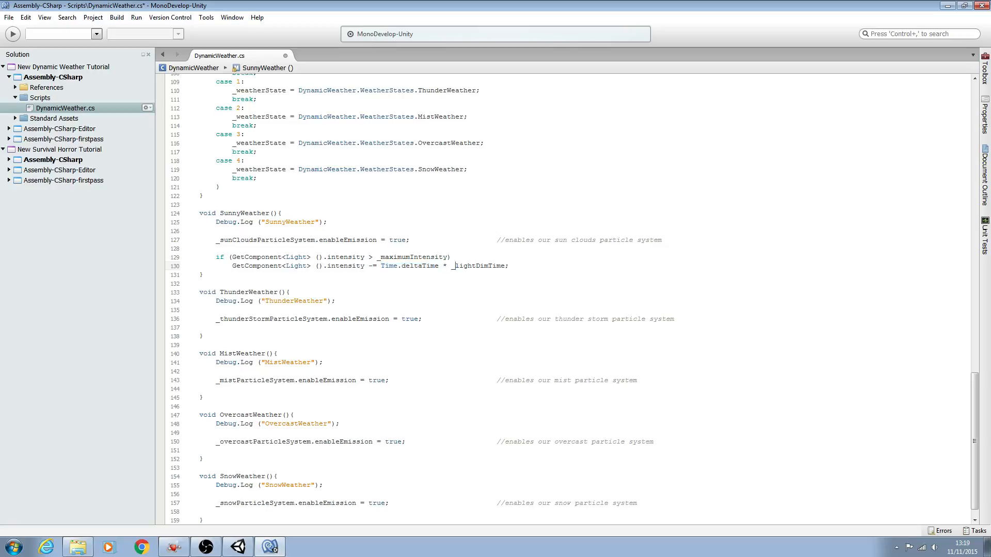
double_click(480, 265)
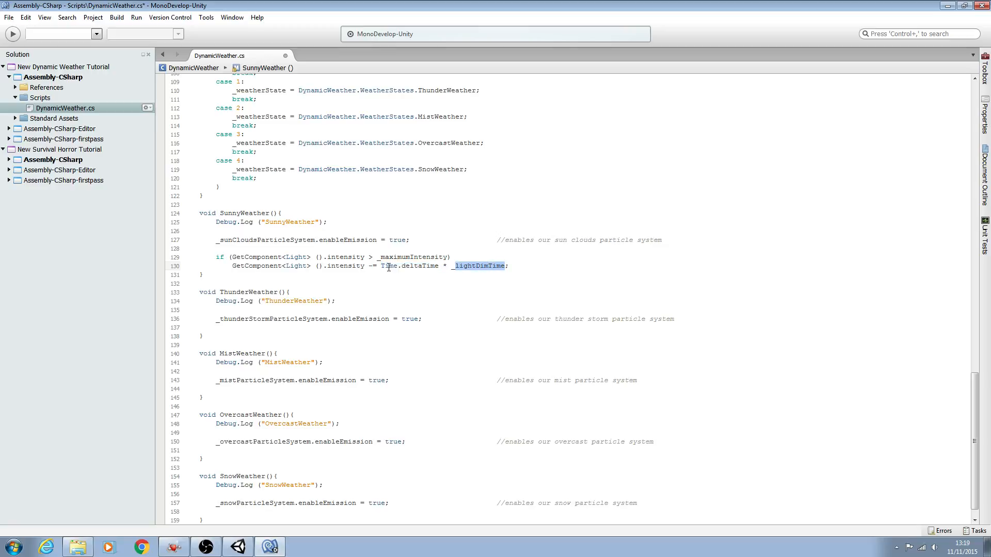
double_click(410, 265)
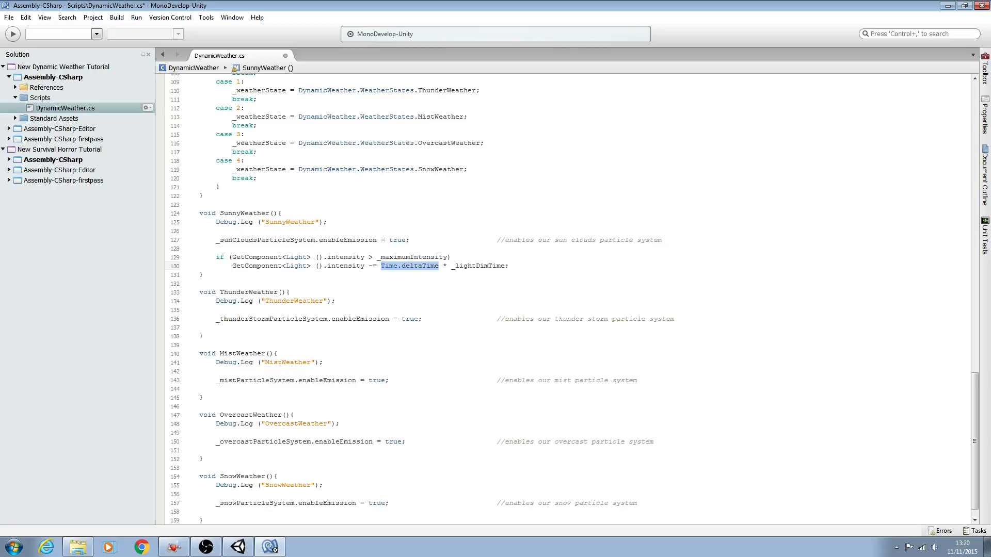
mouse_move(407, 308)
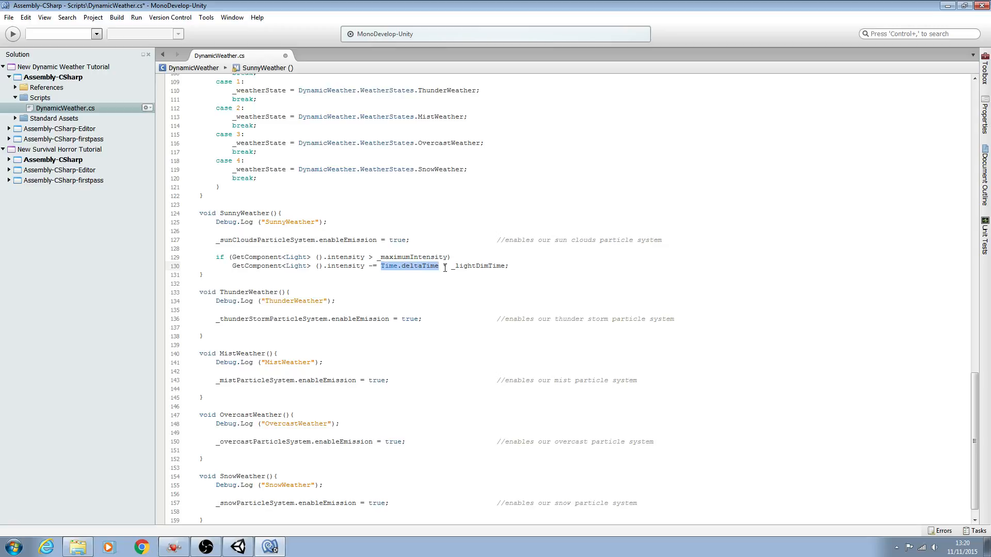
click(444, 267)
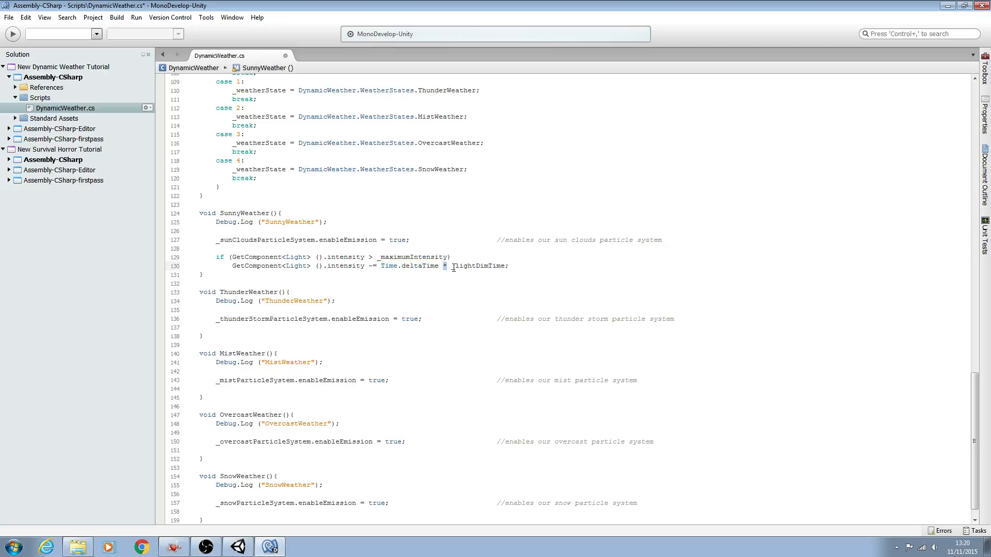
double_click(479, 266)
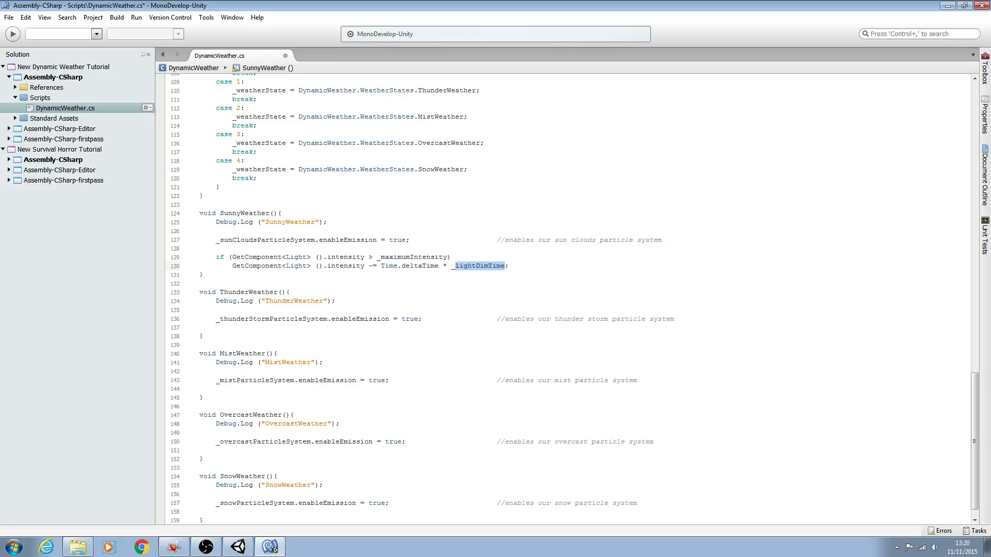
scroll(up, 3)
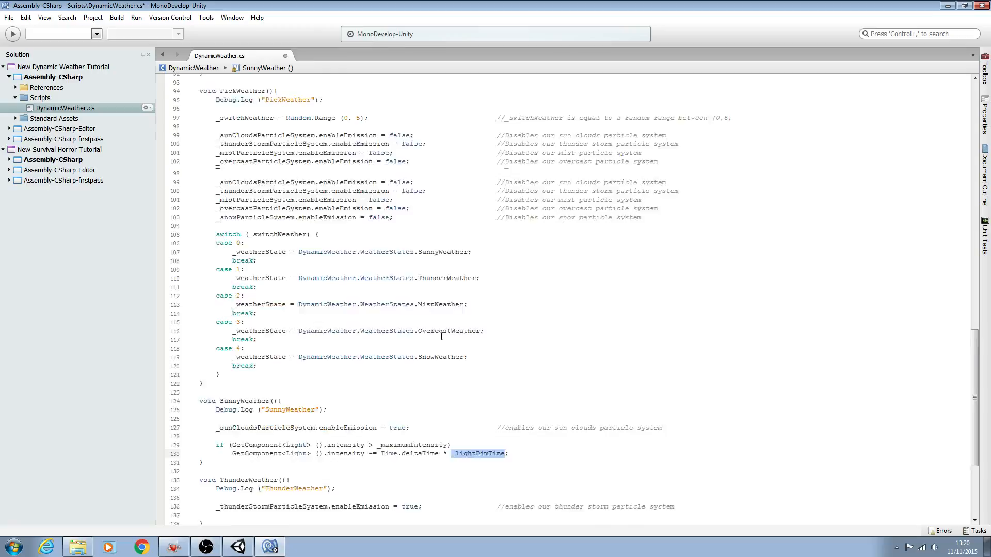
Step: Comment the check: //if the light intensity is greater than max intensity
scroll(up, 3)
text(                 //if the light)
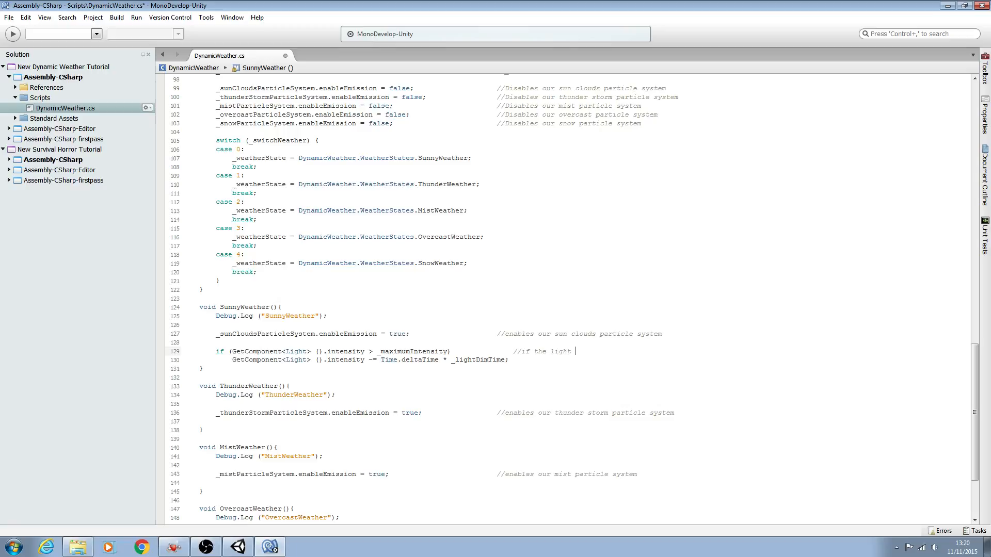
text(intensity)
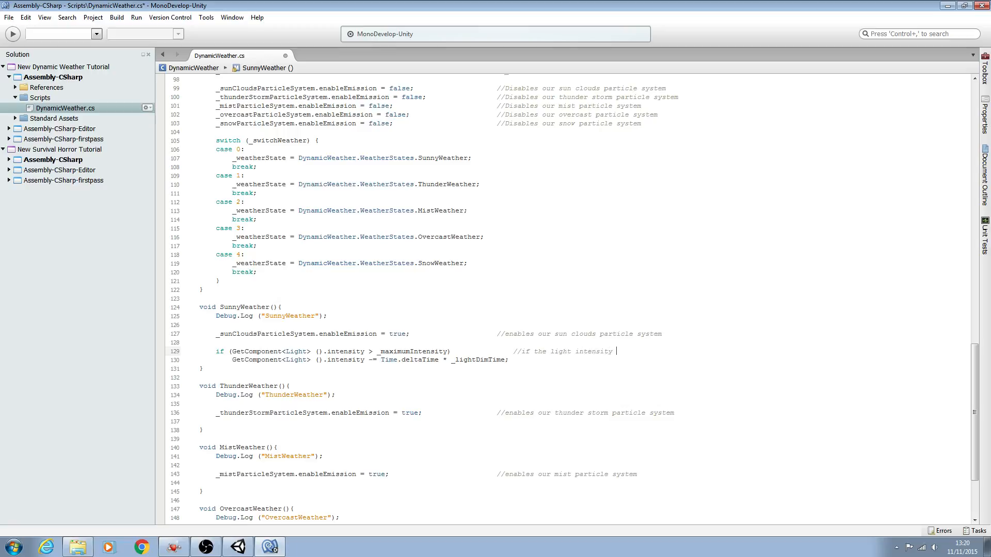
text(is greater)
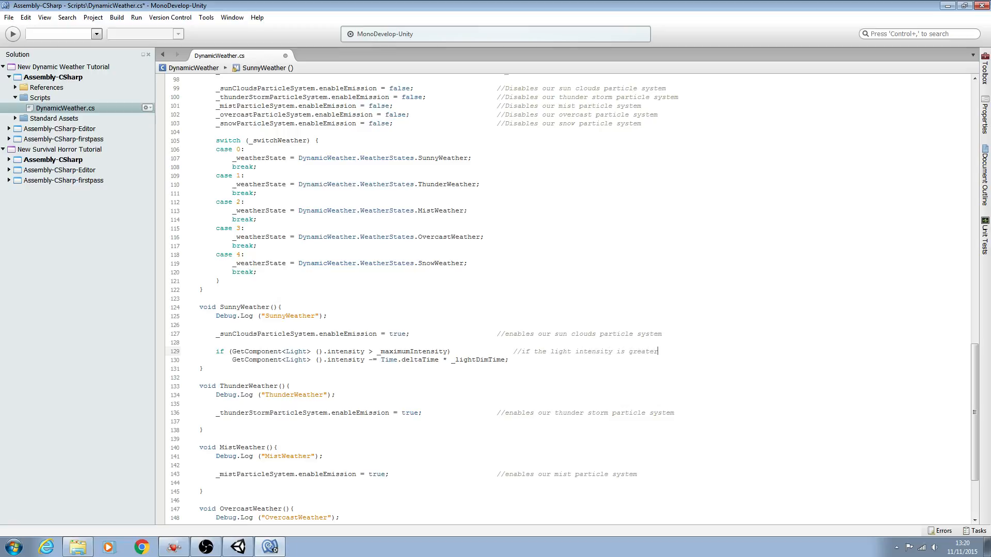
text(than max intensity)
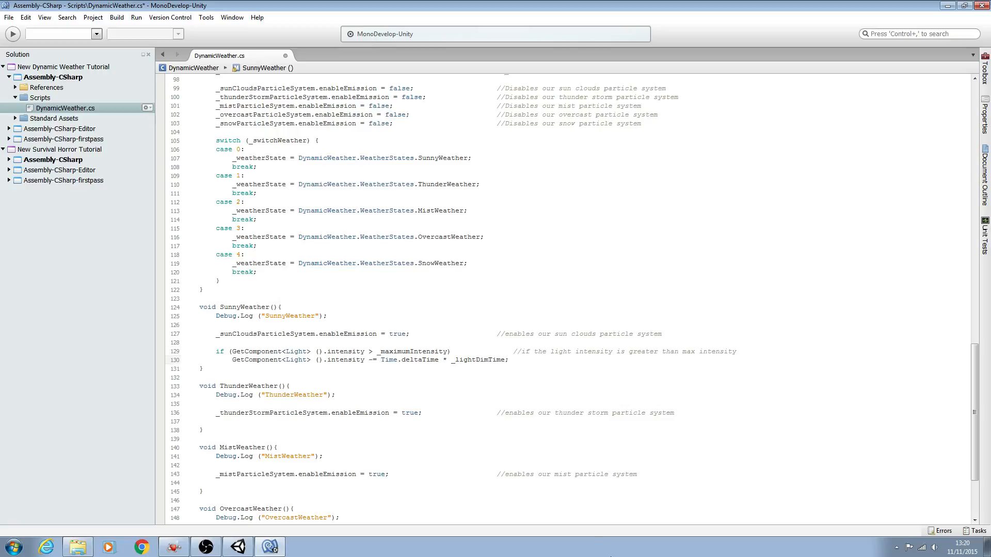
Step: Comment the subtraction: //then minus intensity by our light dim time
text(//)
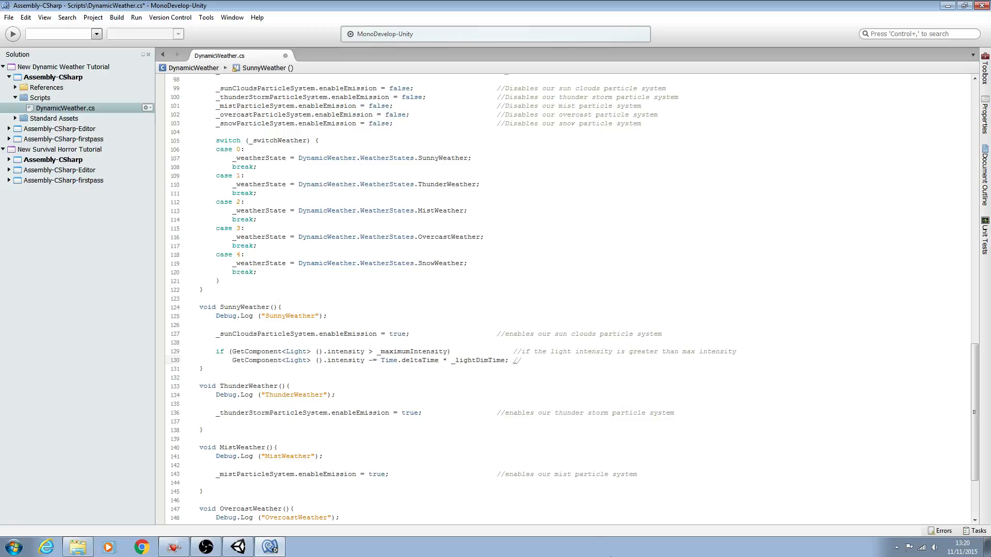
text(then minus)
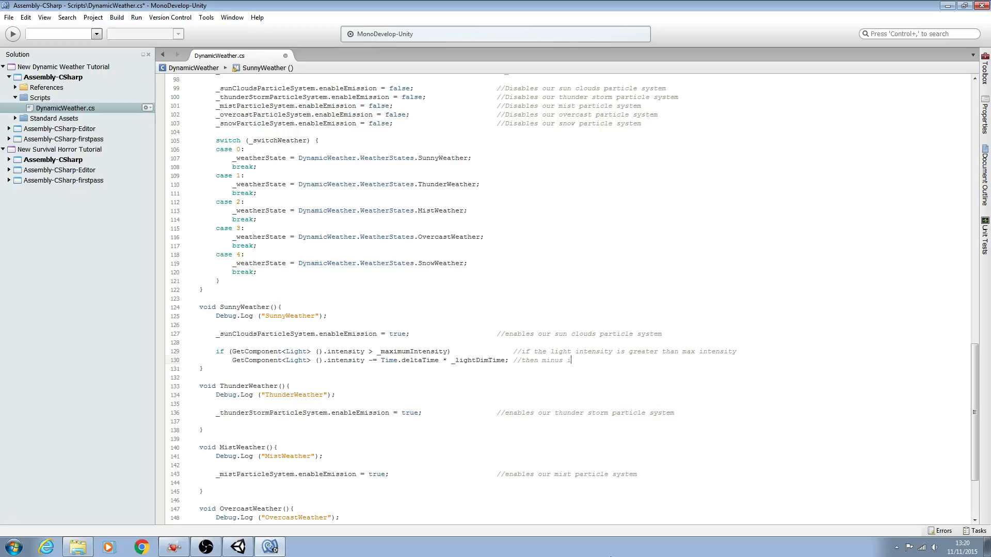
text(intensity by d)
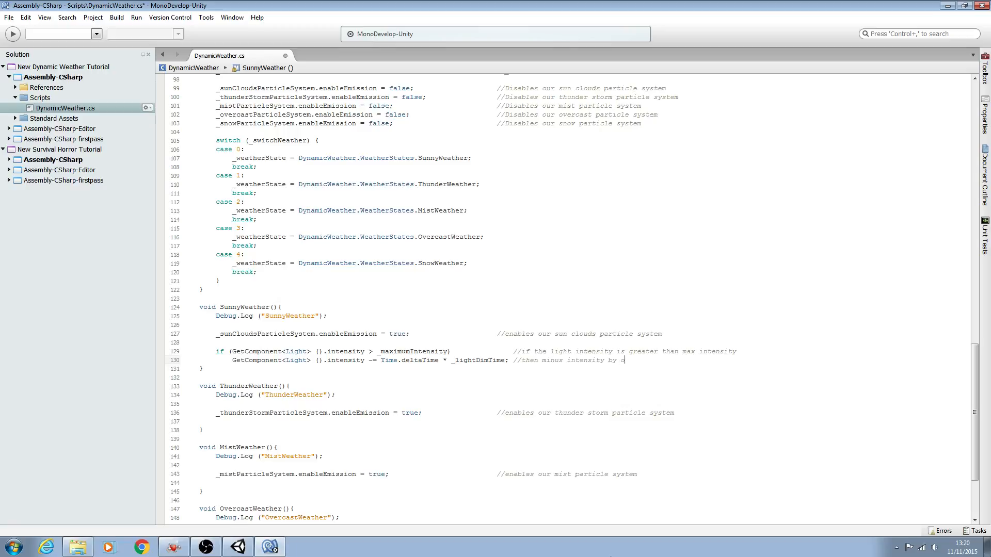
text(ur light)
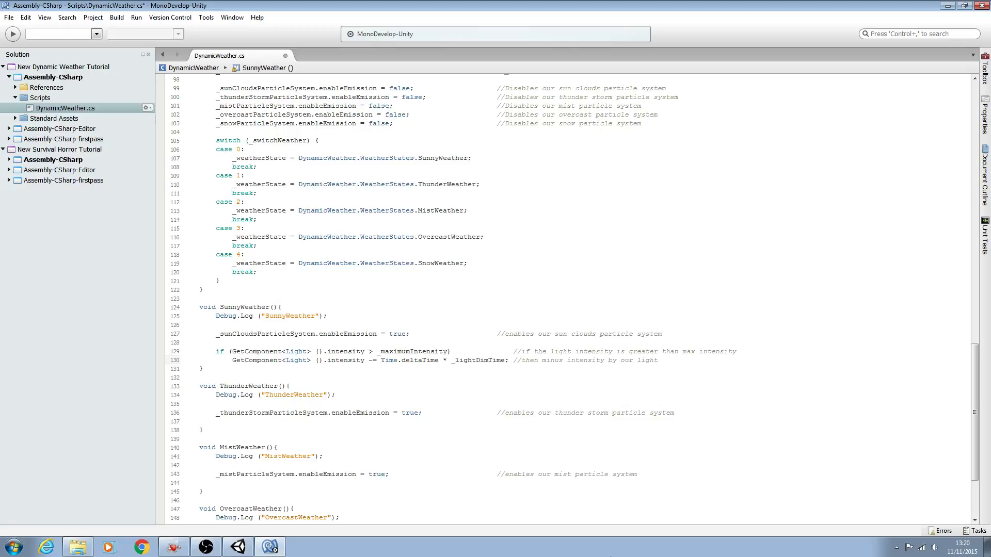
text(dim time)
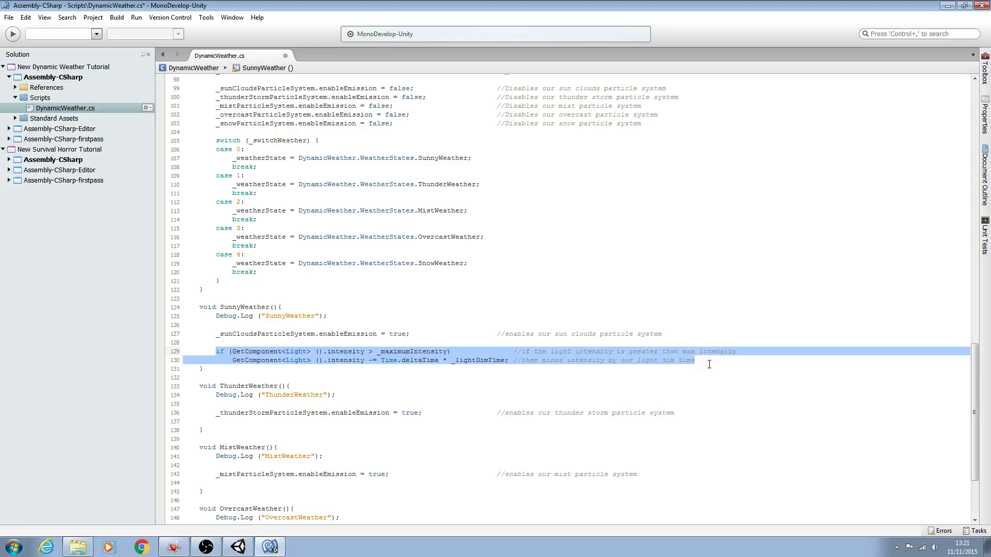
Step: Duplicate the check below as a less-than version that adds intensity, editing comments to 'less' and 'add'
click(708, 364)
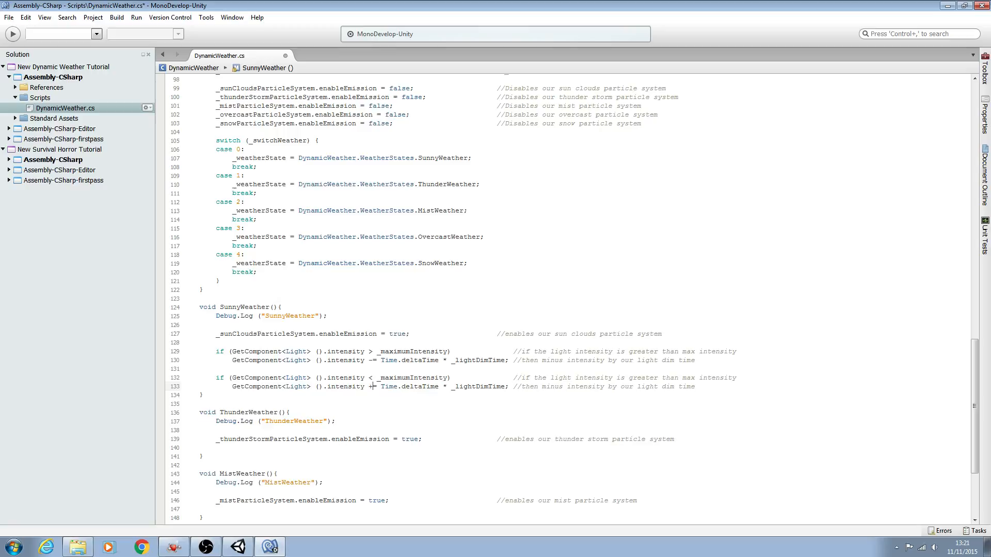
mouse_move(617, 381)
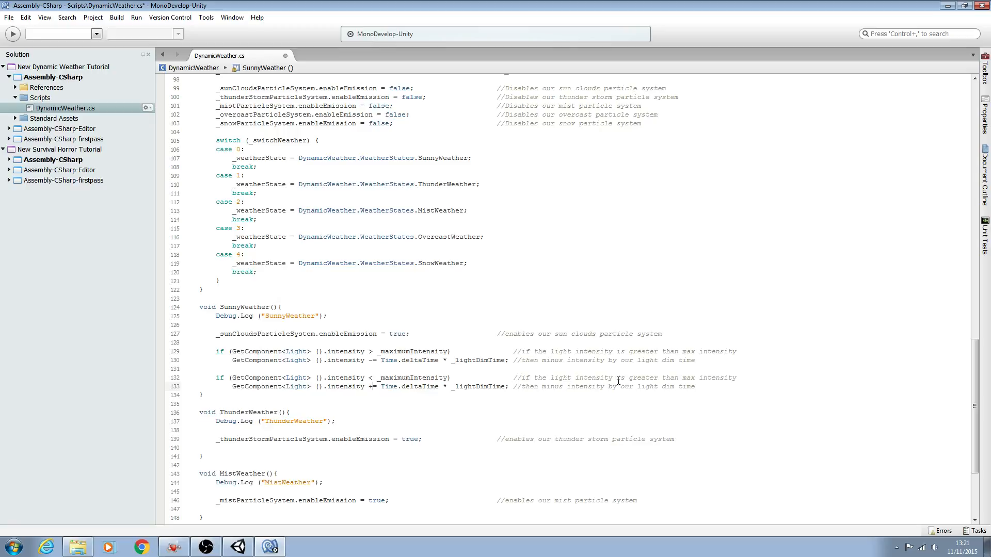
double_click(644, 378)
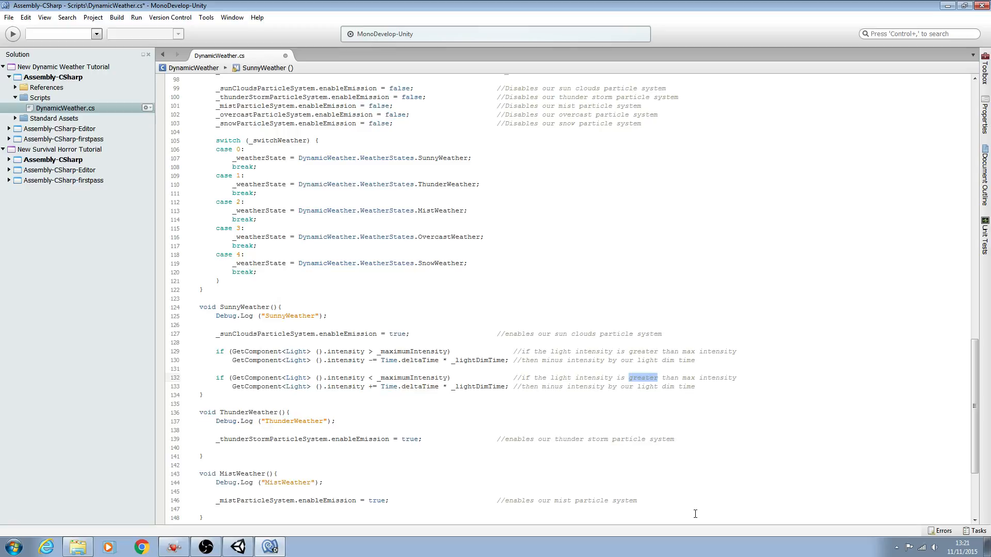
text(less)
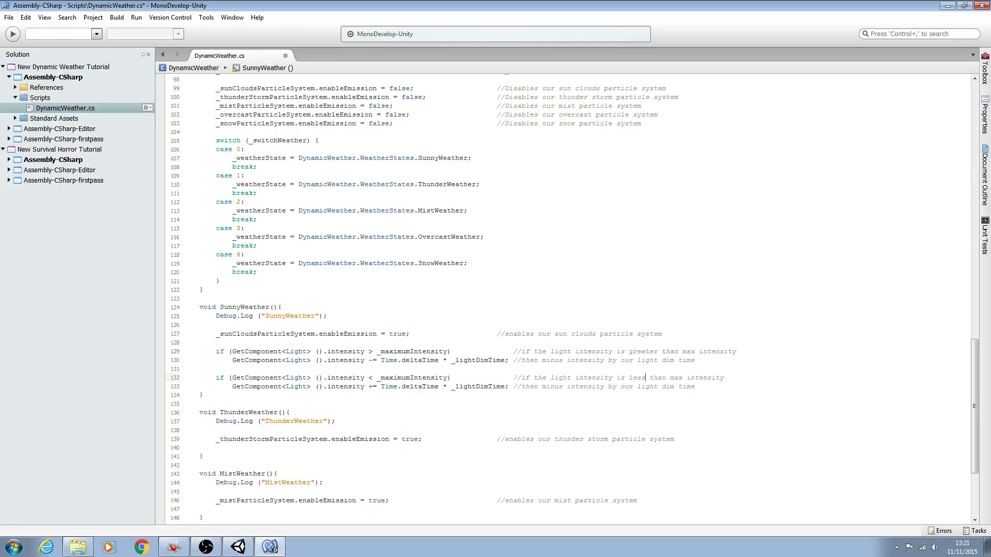
double_click(551, 387)
text(add)
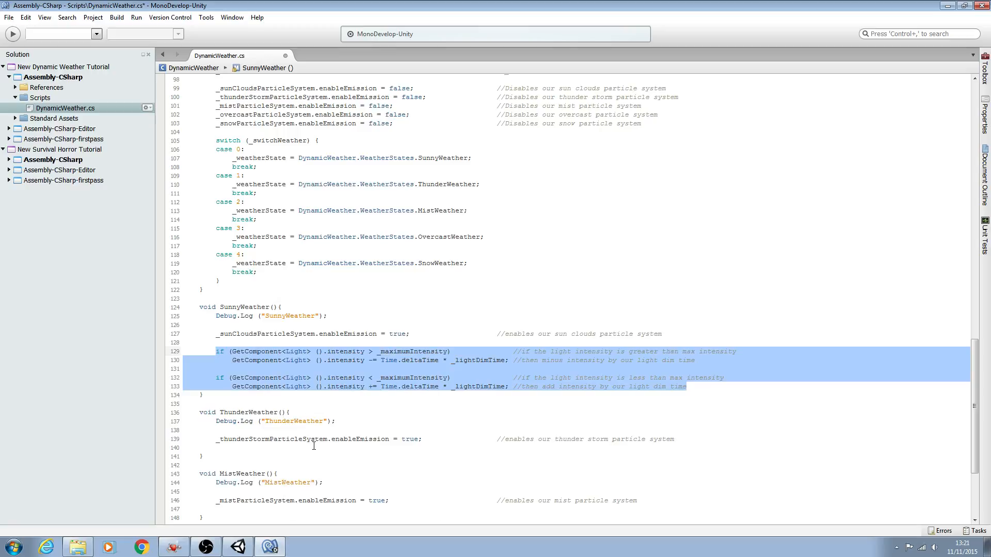
Step: Paste both intensity checks into ThunderWeather, MistWeather and OvercastWeather and start replacing Thunder's field
scroll(down, 3)
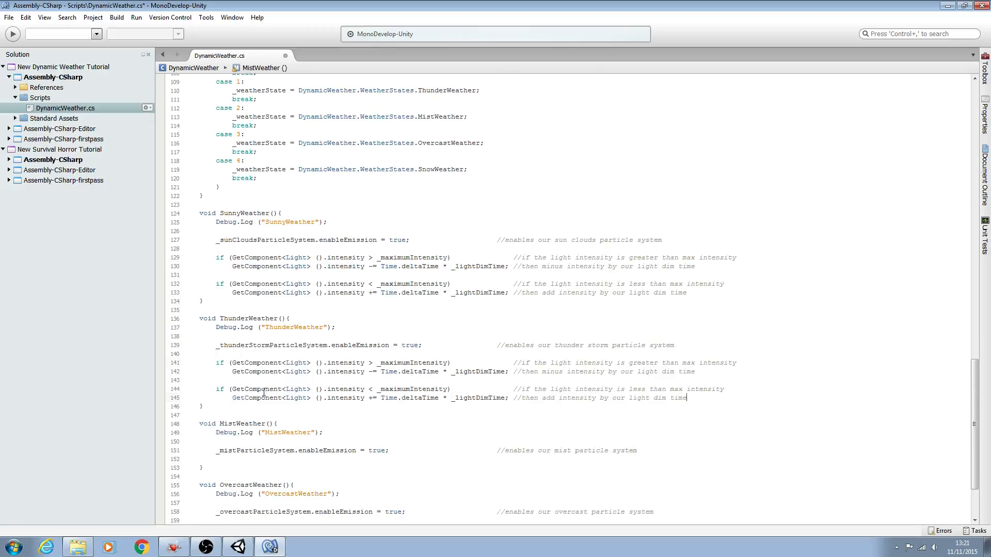
scroll(down, 3)
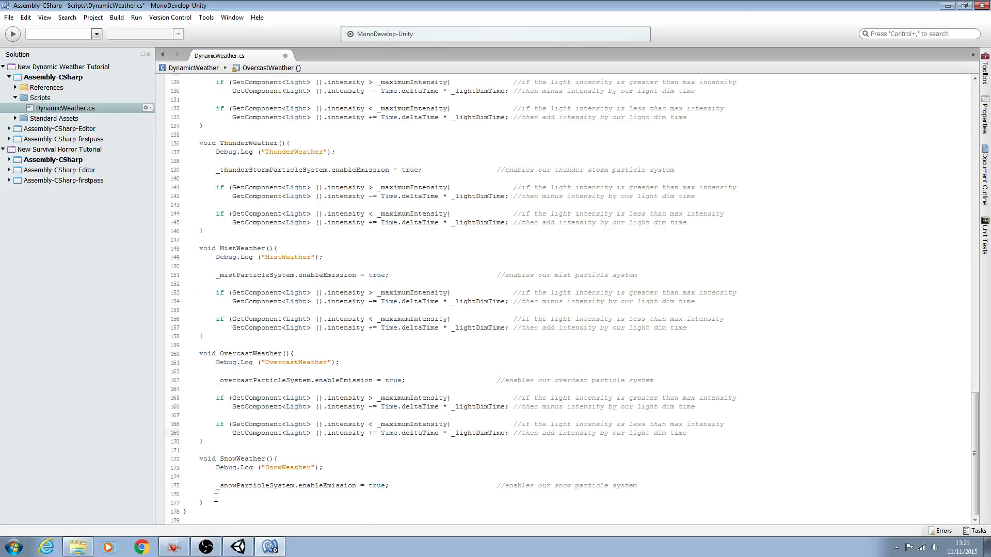
right_click(216, 498)
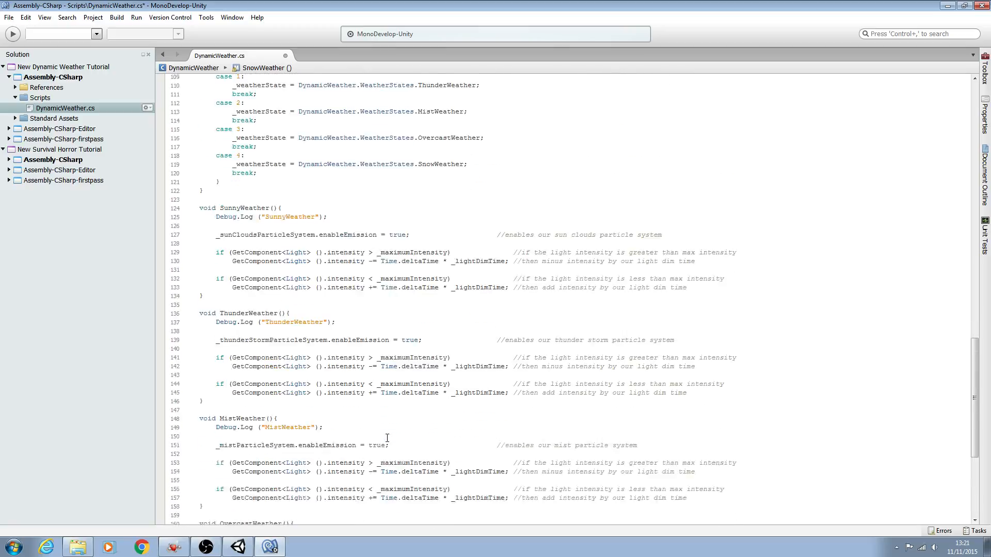
text(_)
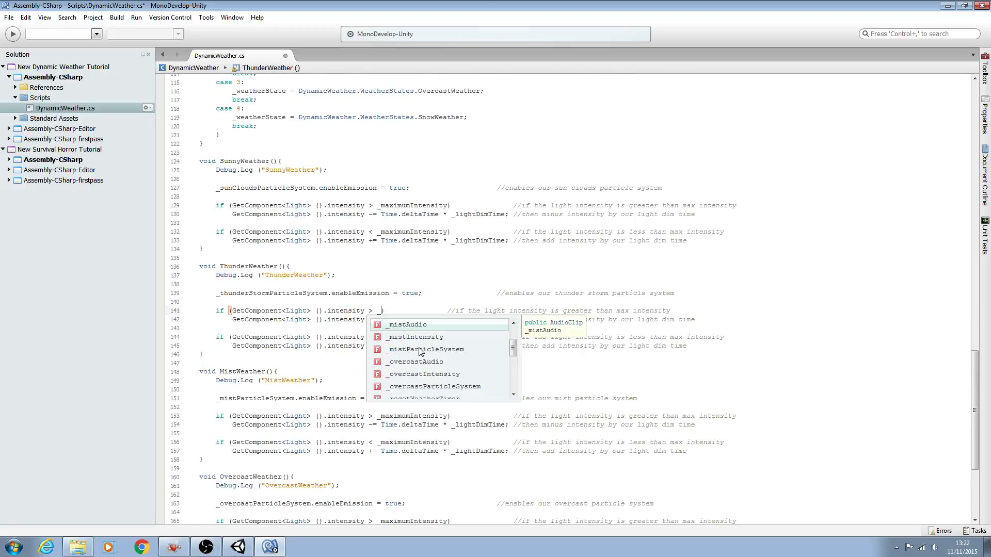
Step: Replace _maximumIntensity with _minimumIntensity in both ThunderWeather checks, comment reading min intensity
text(minimumIntensity)
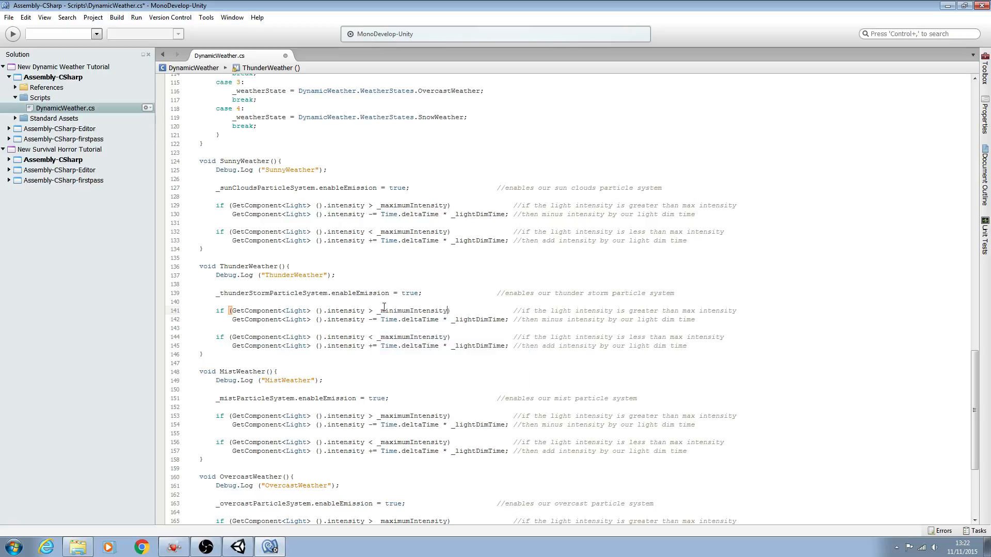
double_click(412, 310)
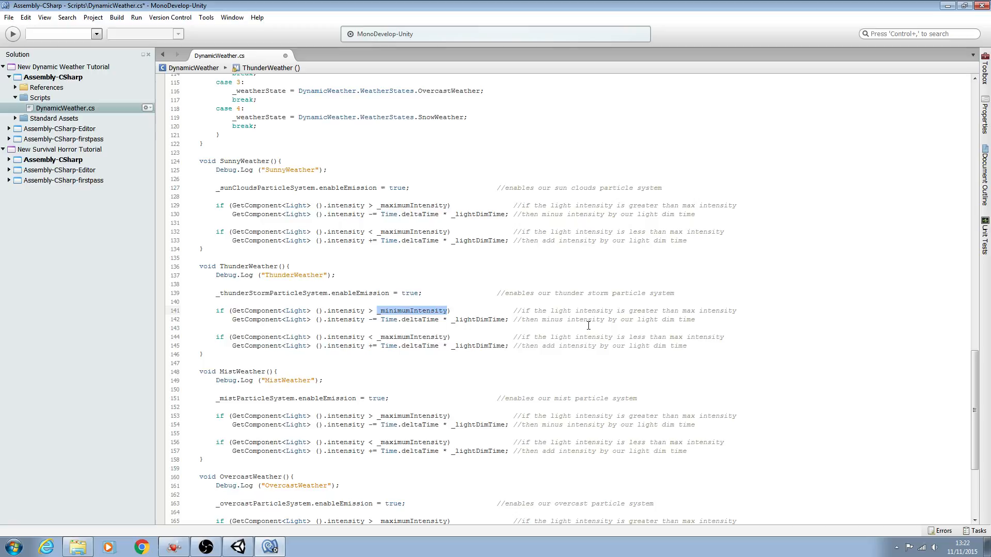
mouse_move(687, 312)
text(in)
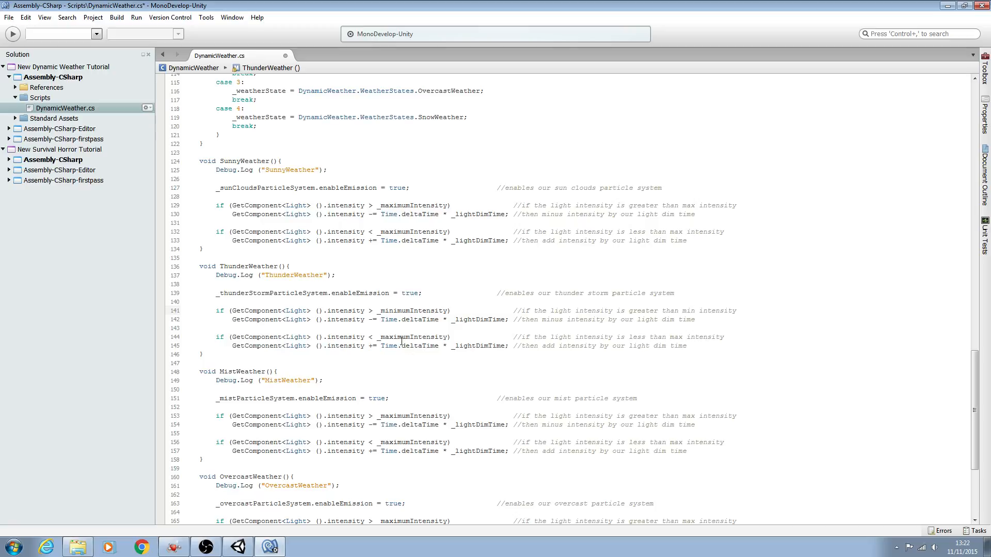
right_click(392, 311)
text(in)
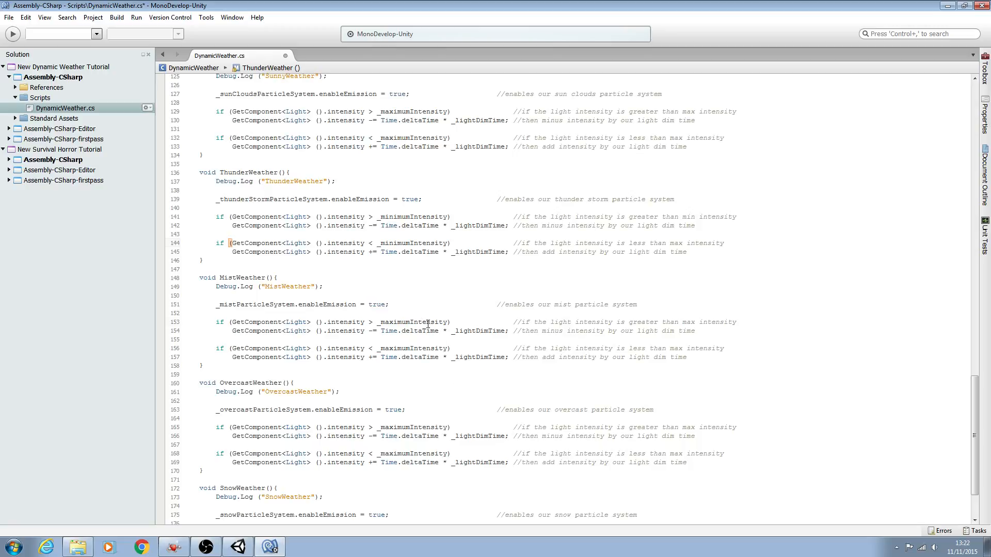
Step: Use _mistIntensity in both MistWeather checks and change the comments to mist intensity
text(_)
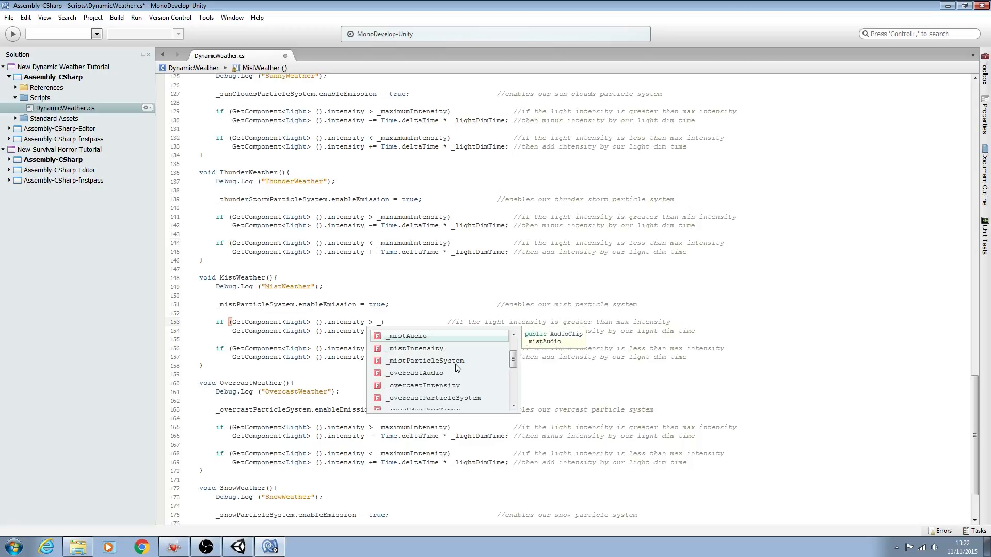
text(mistIntensity)
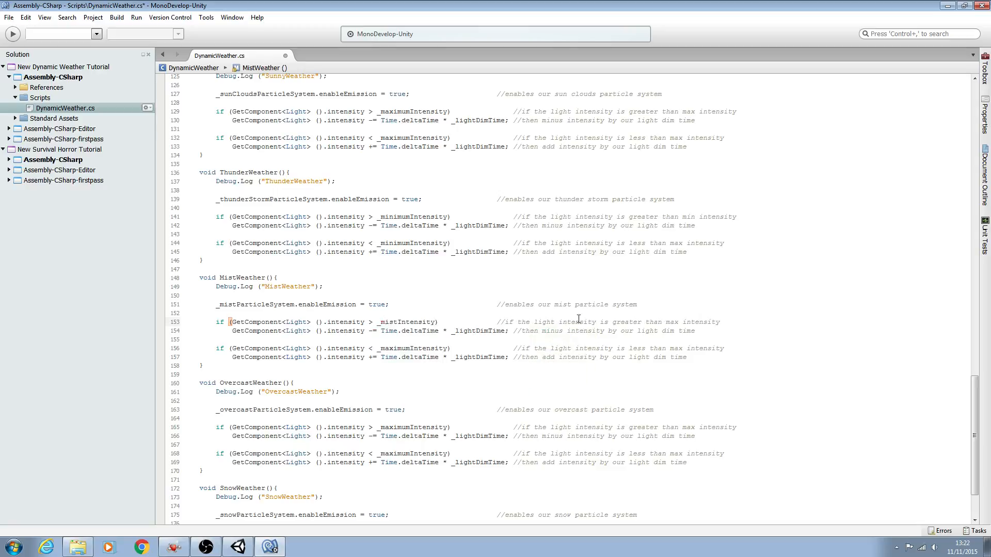
right_click(396, 322)
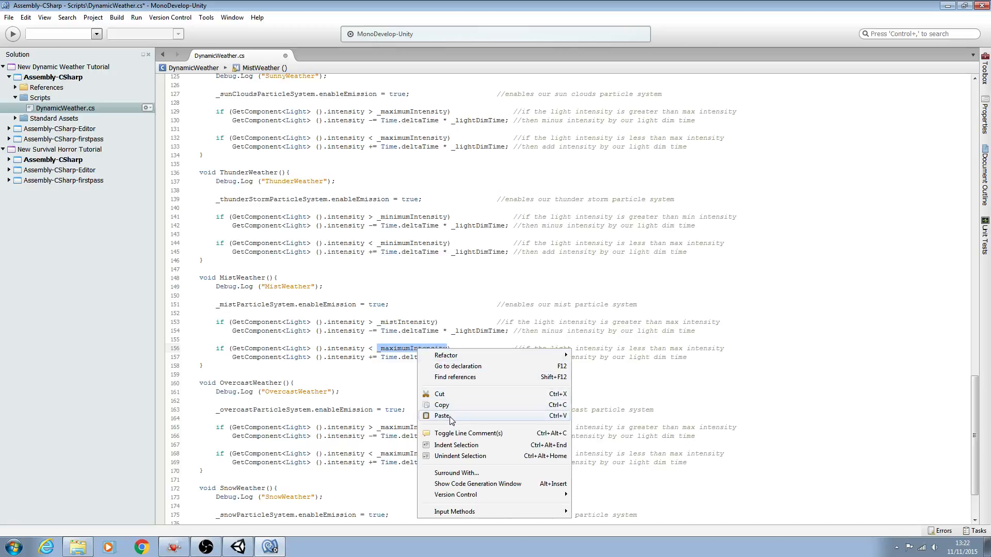
click(441, 416)
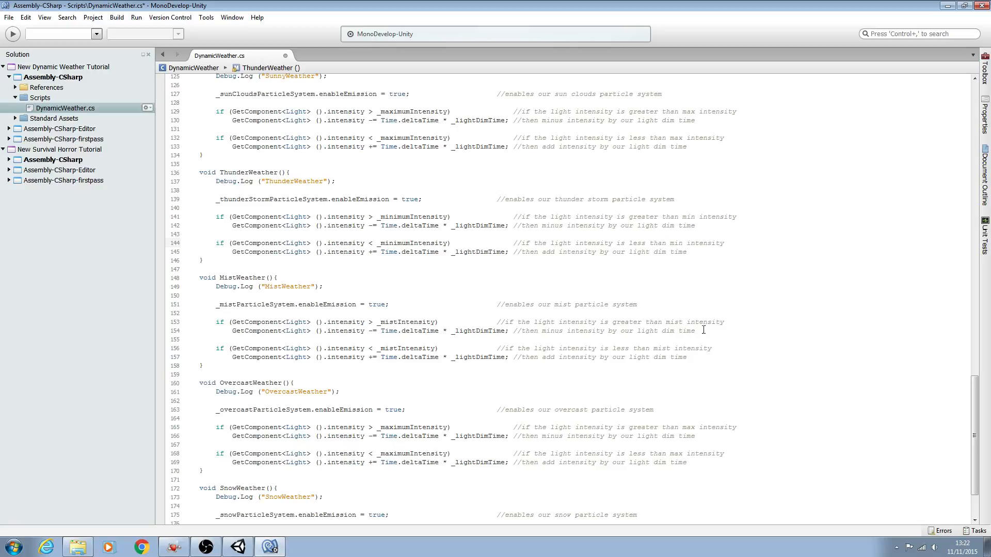
scroll(down, 3)
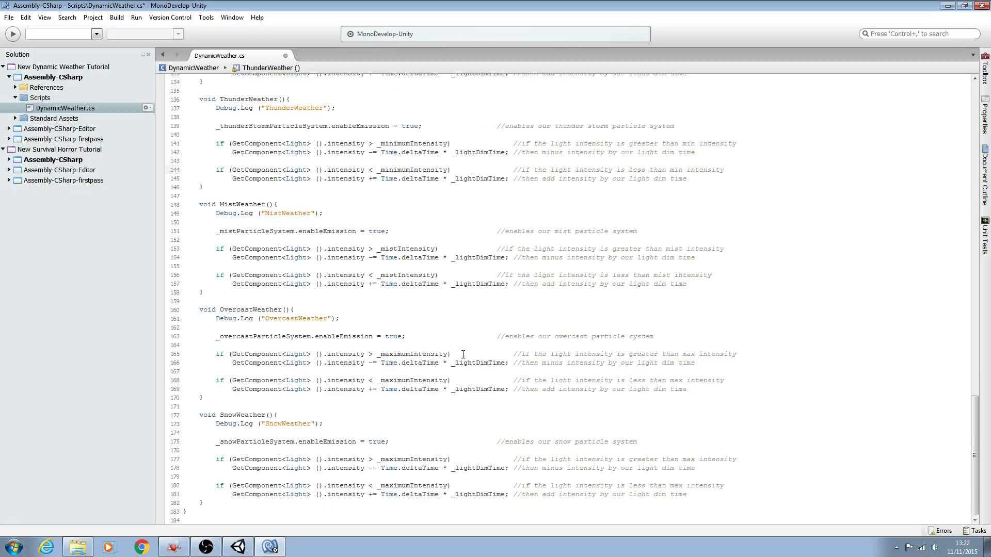
mouse_move(321, 326)
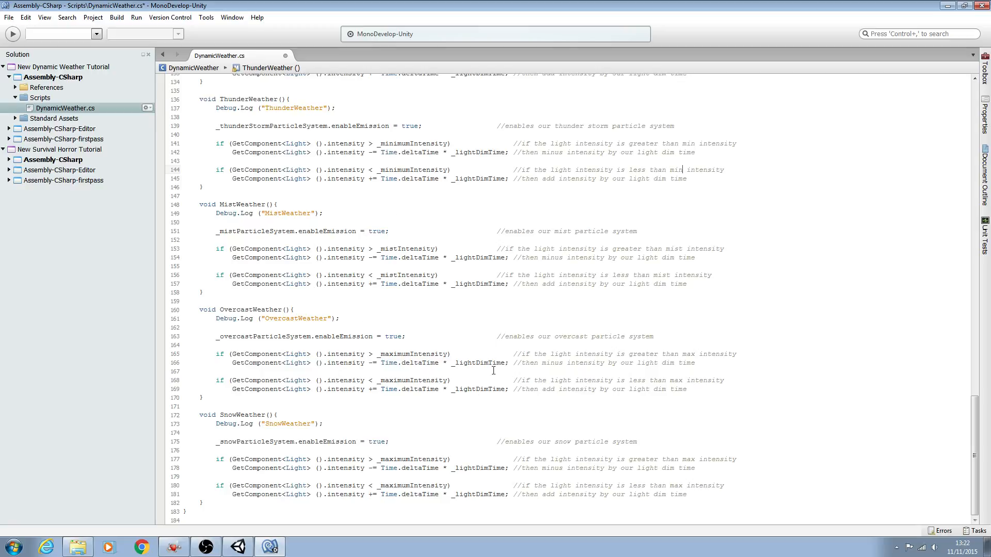
mouse_move(513, 347)
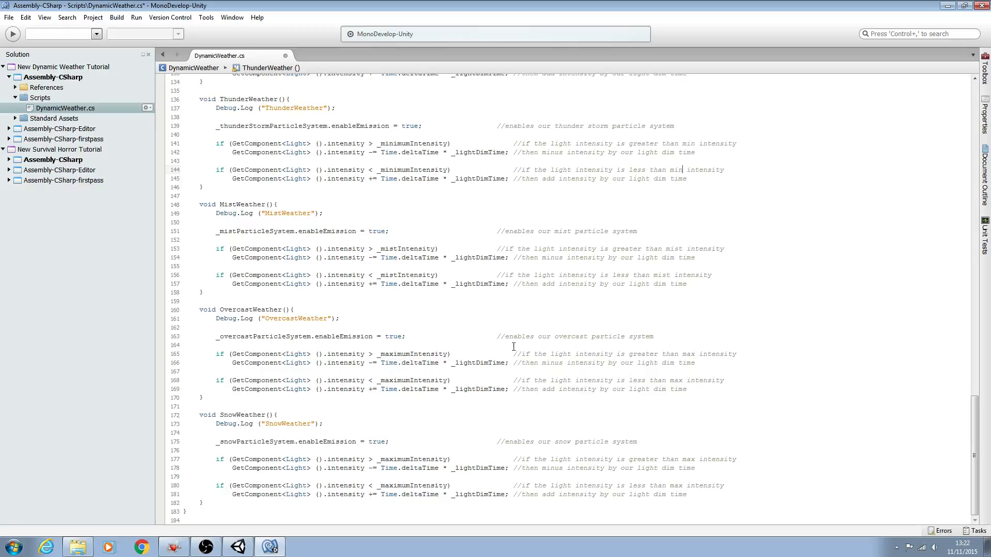
mouse_move(568, 364)
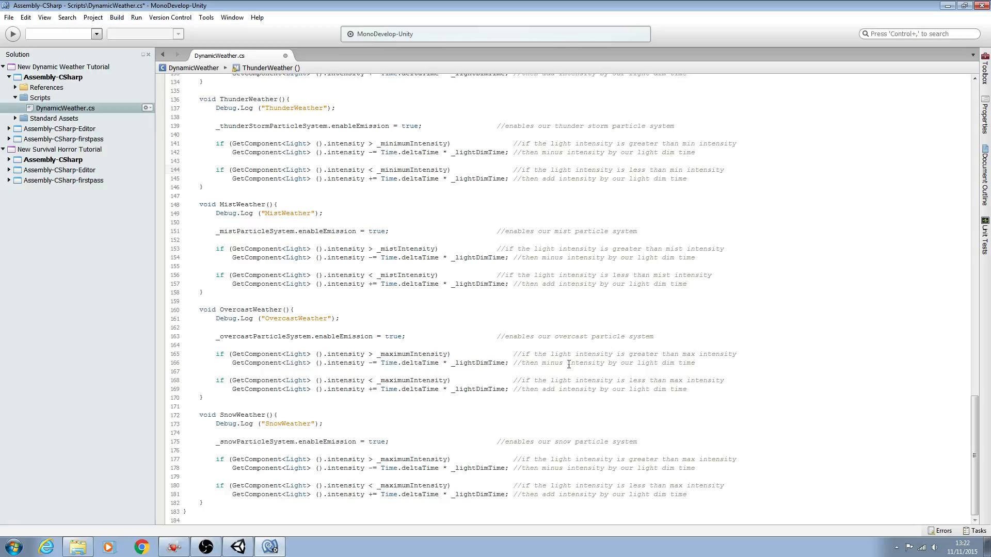
Step: Use _overcastIntensity in both OvercastWeather checks and change the comments to overcast intensity
double_click(412, 354)
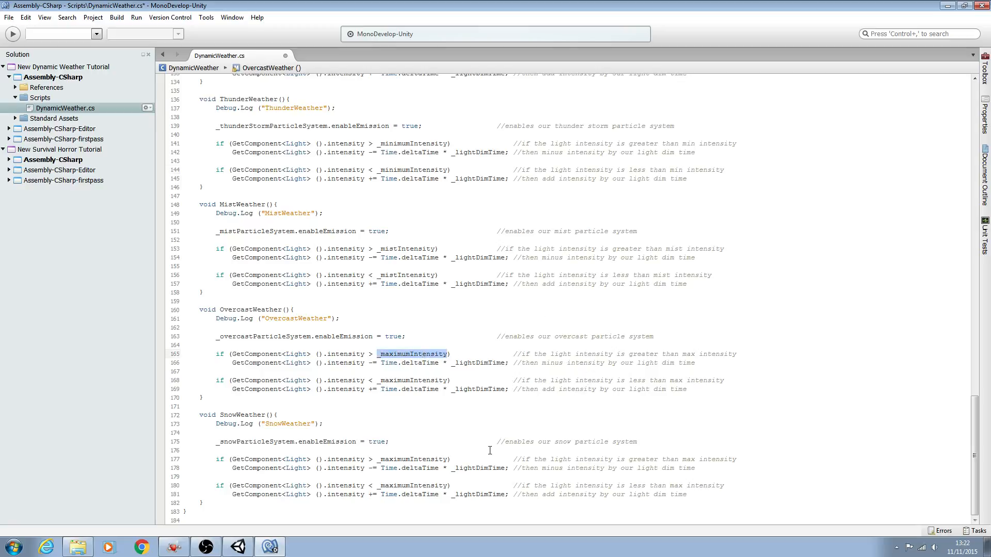
text(_overcast)
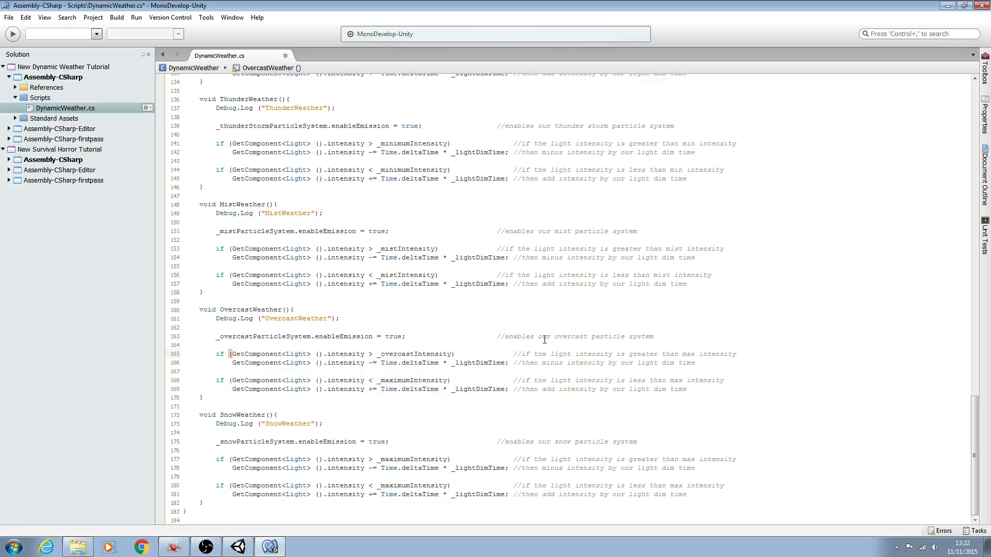
double_click(414, 354)
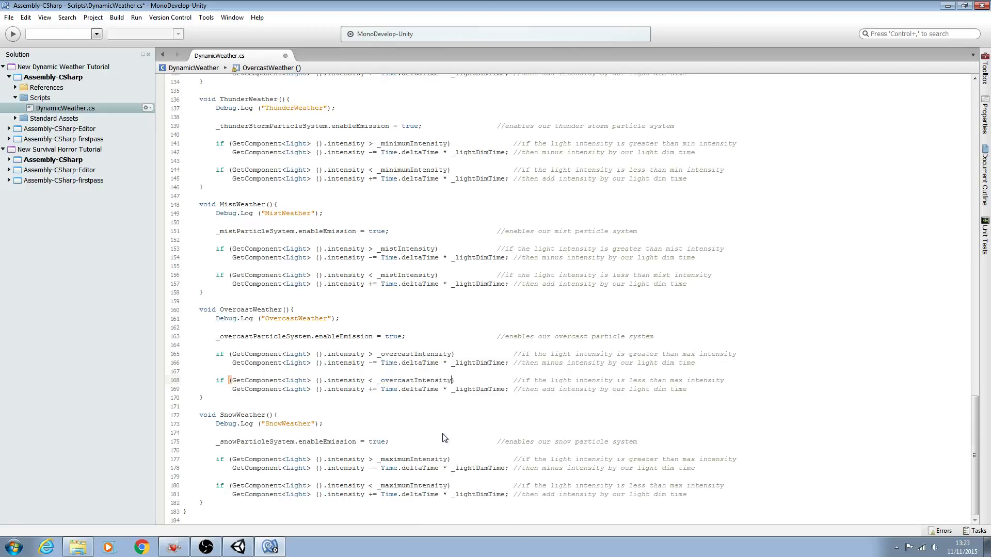
double_click(688, 354)
text(overcast)
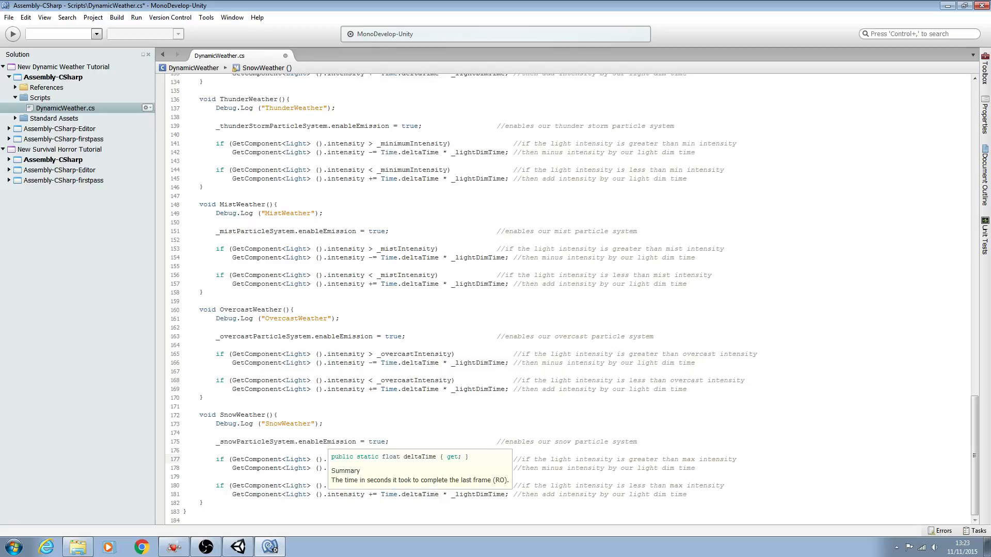
Step: Use _snowIntensity in both SnowWeather checks and change the comments to snow intensity
text(_snow)
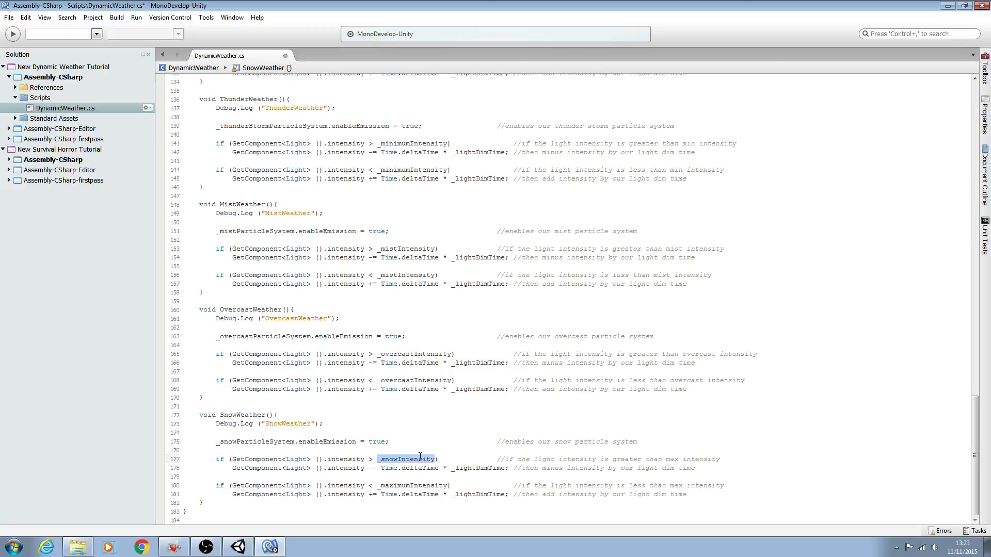
click(429, 485)
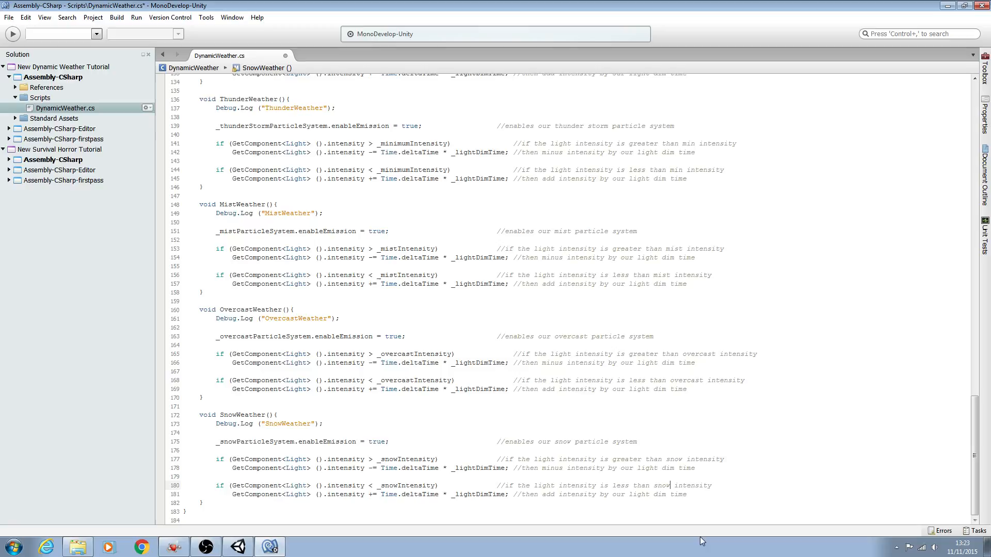
click(10, 17)
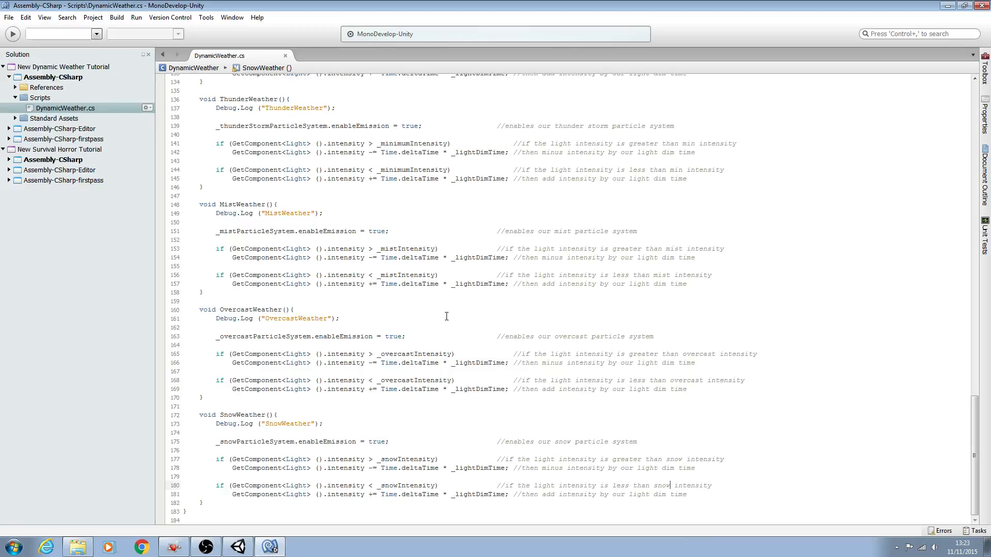
scroll(up, 3)
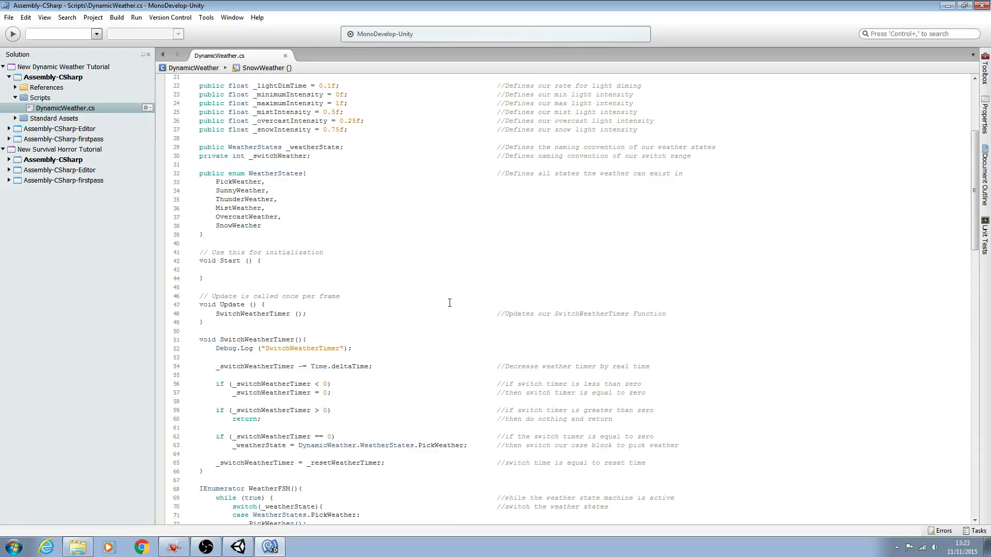
scroll(up, 3)
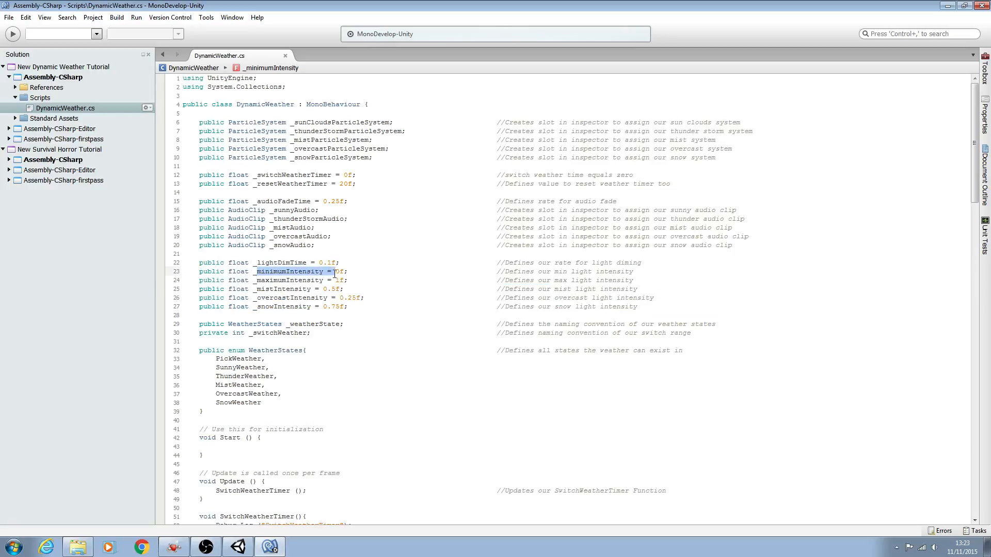
click(288, 279)
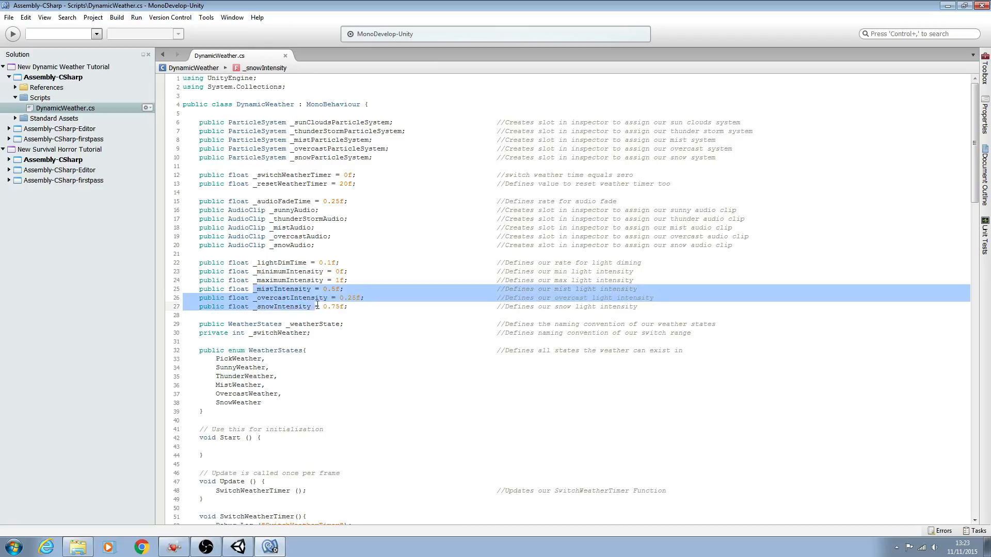
click(354, 306)
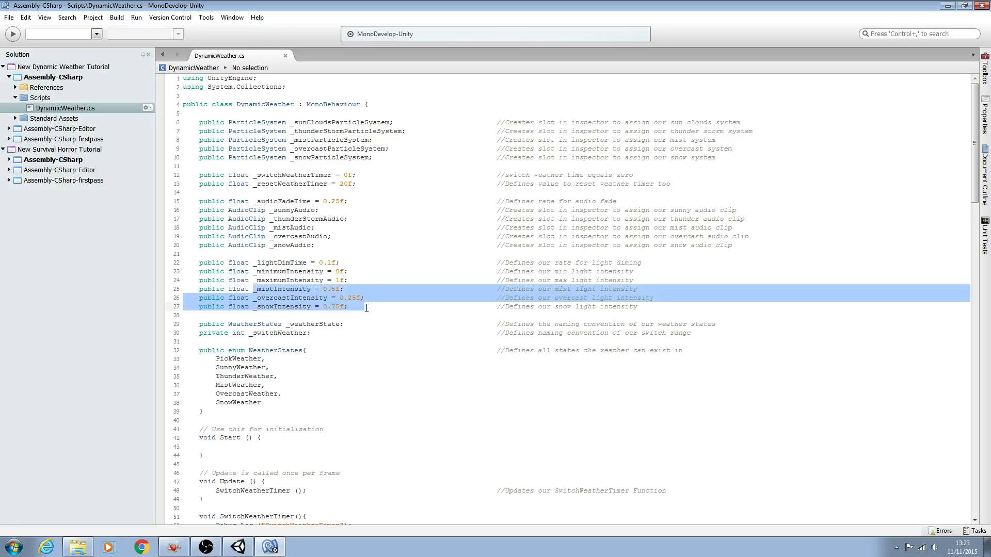
scroll(down, 3)
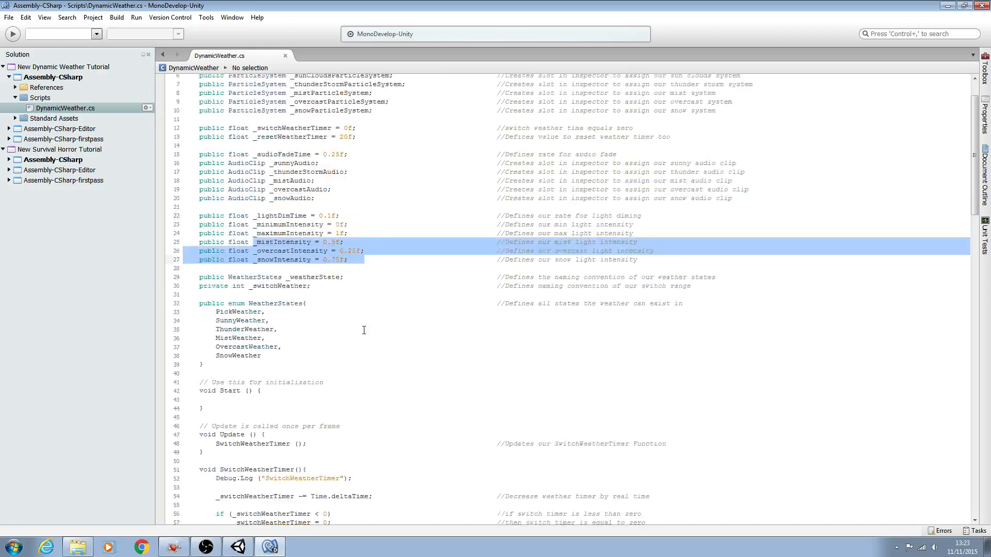
scroll(up, 3)
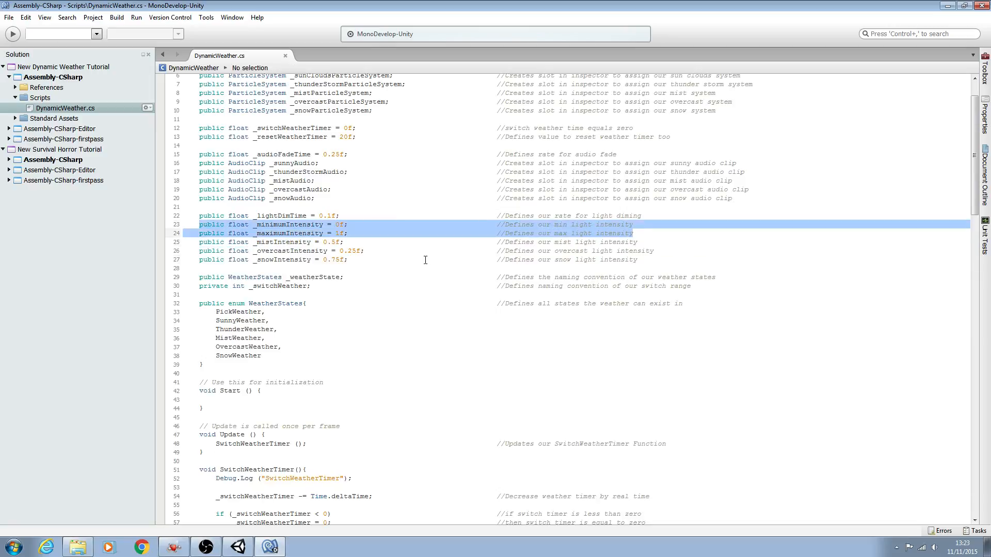
mouse_move(511, 260)
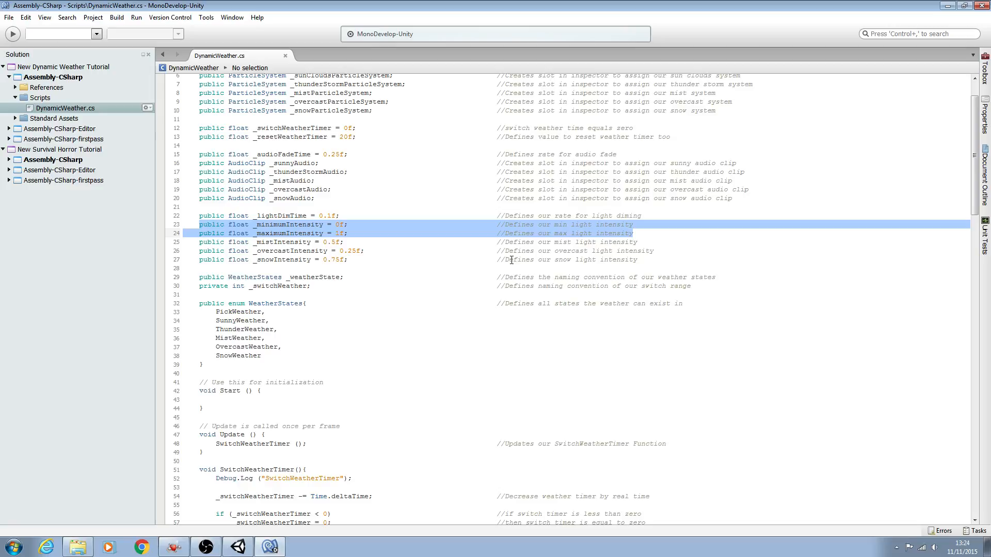
mouse_move(270, 233)
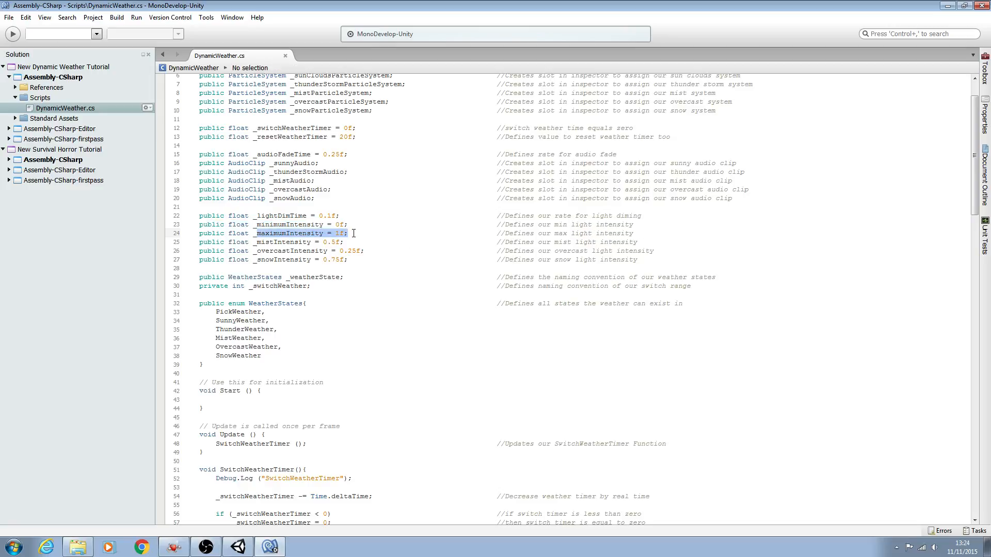
mouse_move(444, 268)
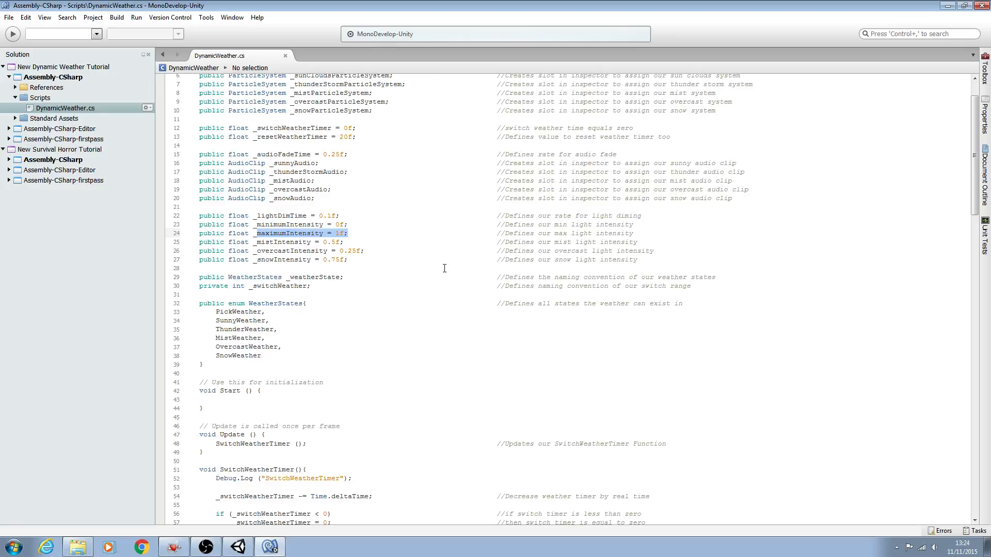
mouse_move(309, 276)
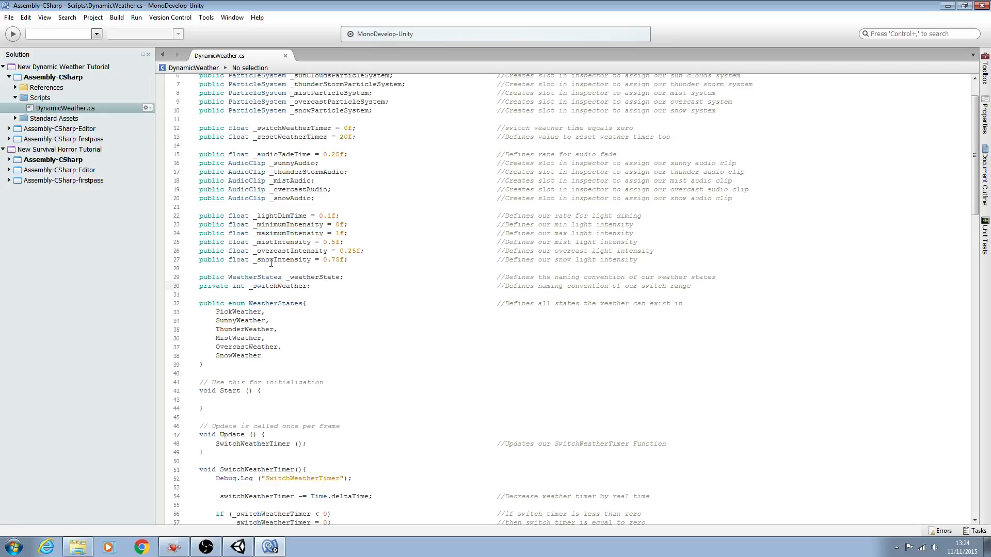
double_click(288, 250)
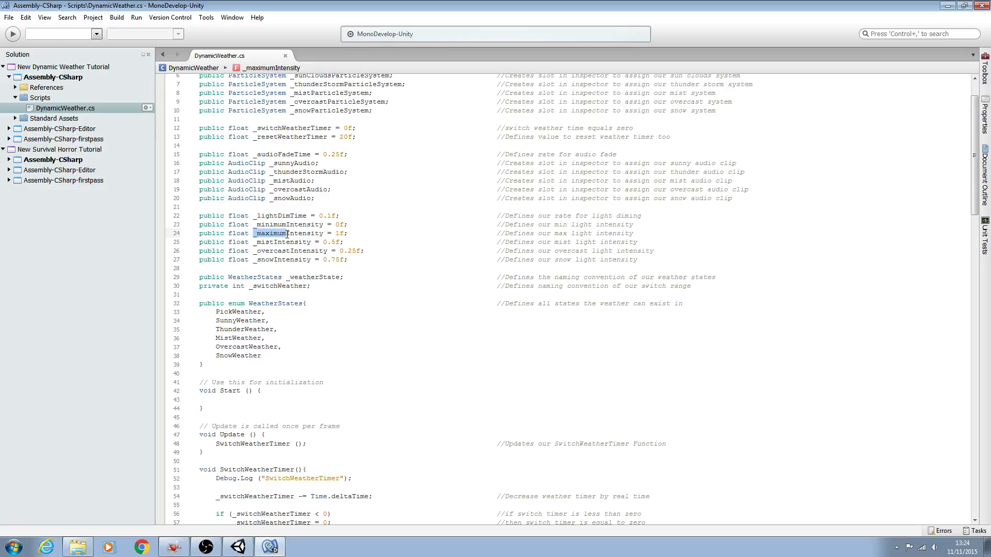
Step: Rename the _minimumIntensity field to _thunderIntensity with Refactor > Rename and confirm
scroll(up, 3)
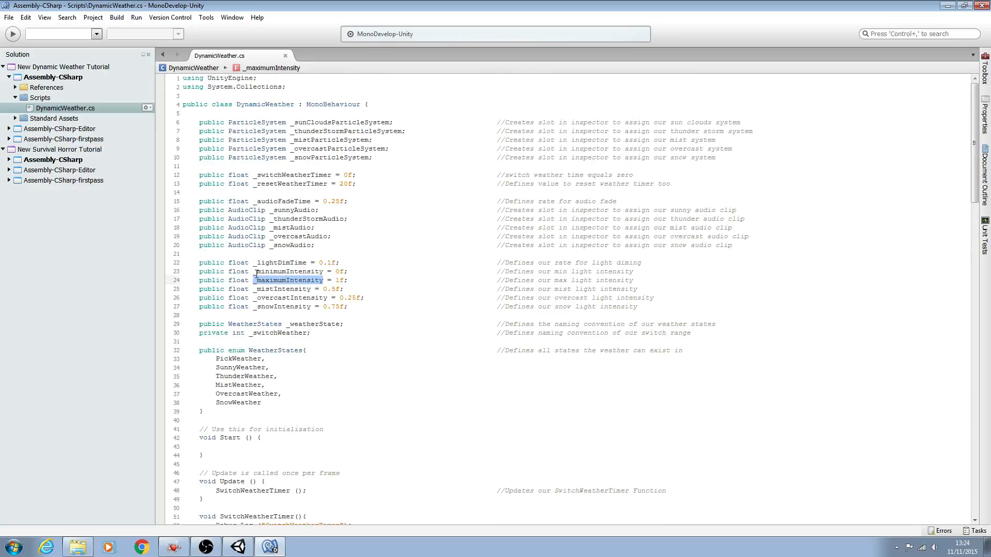
mouse_move(289, 280)
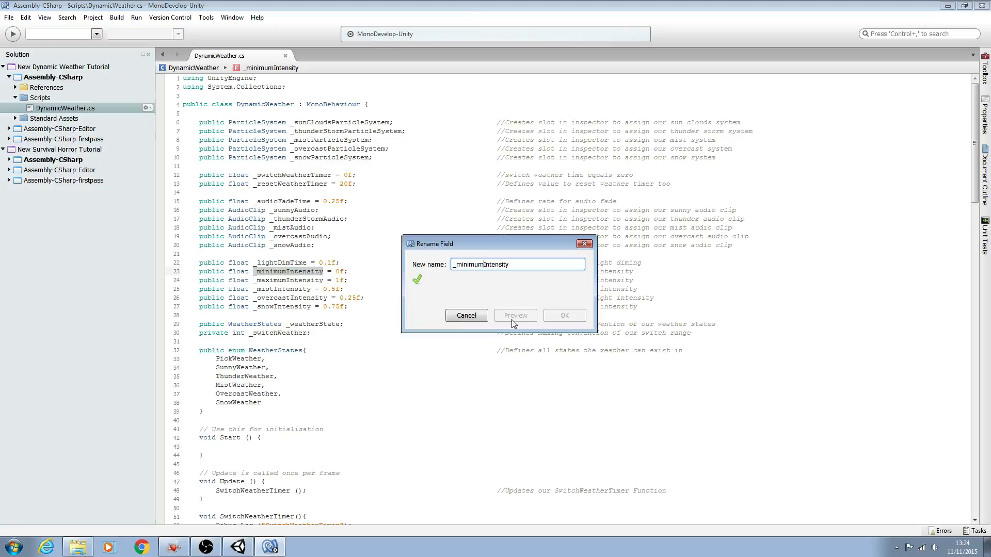
text(Intensity)
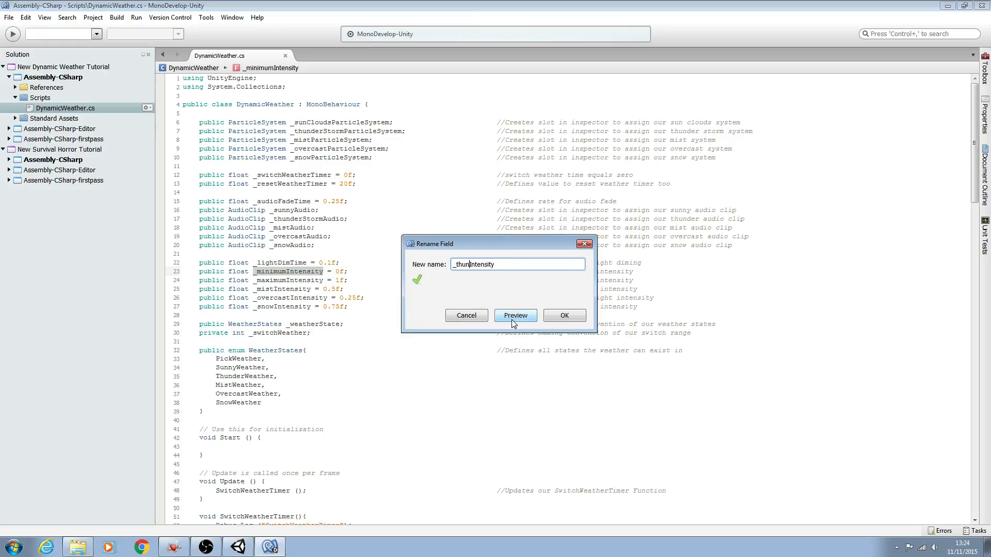
text(der)
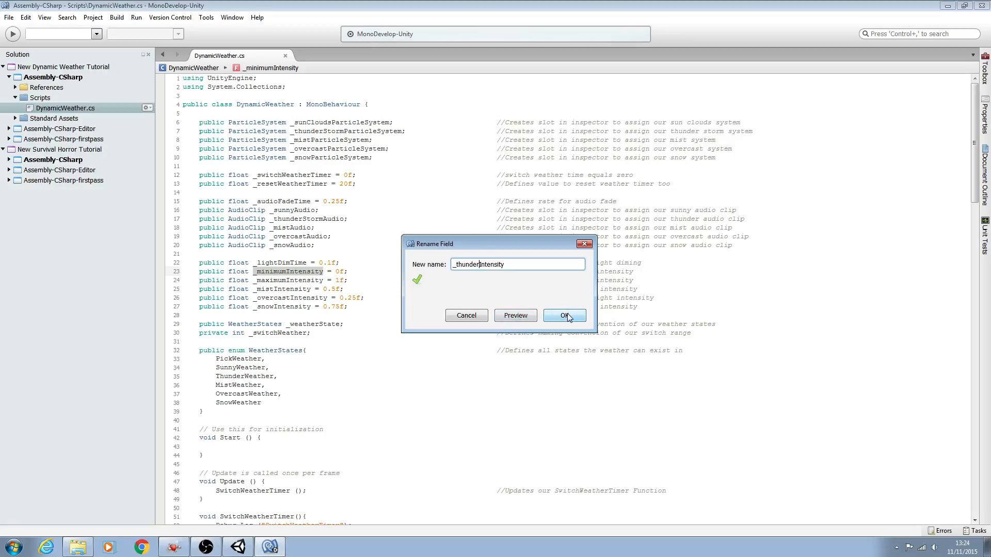
click(563, 315)
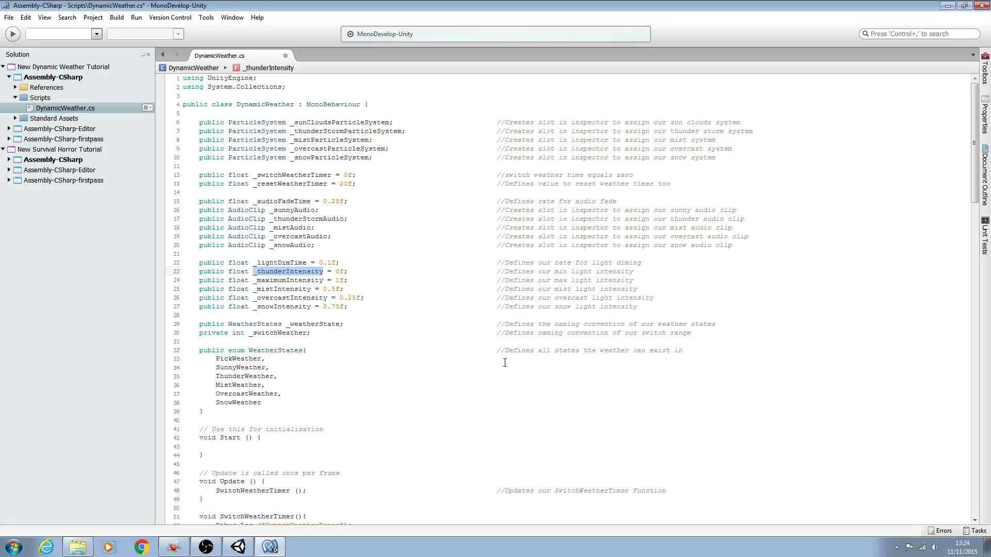
scroll(down, 3)
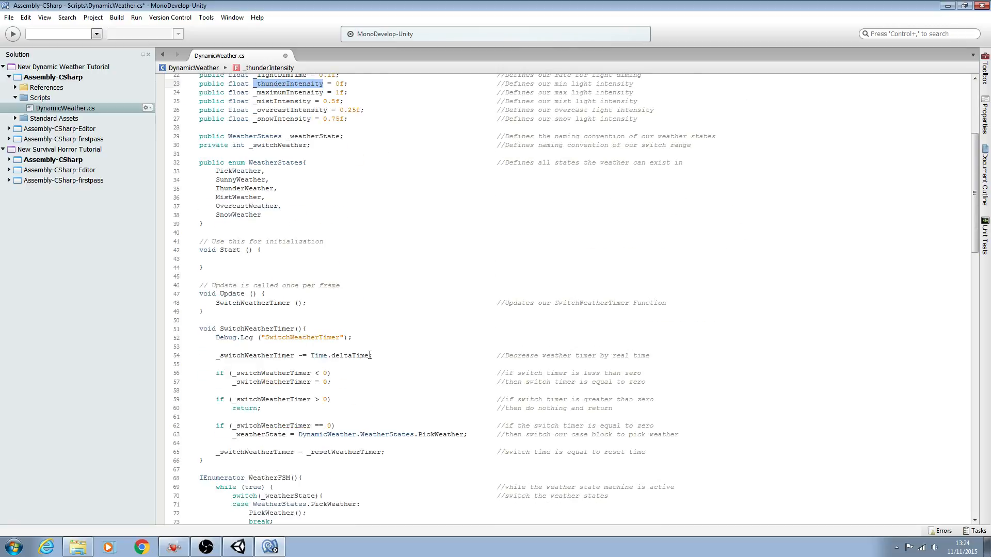
scroll(down, 3)
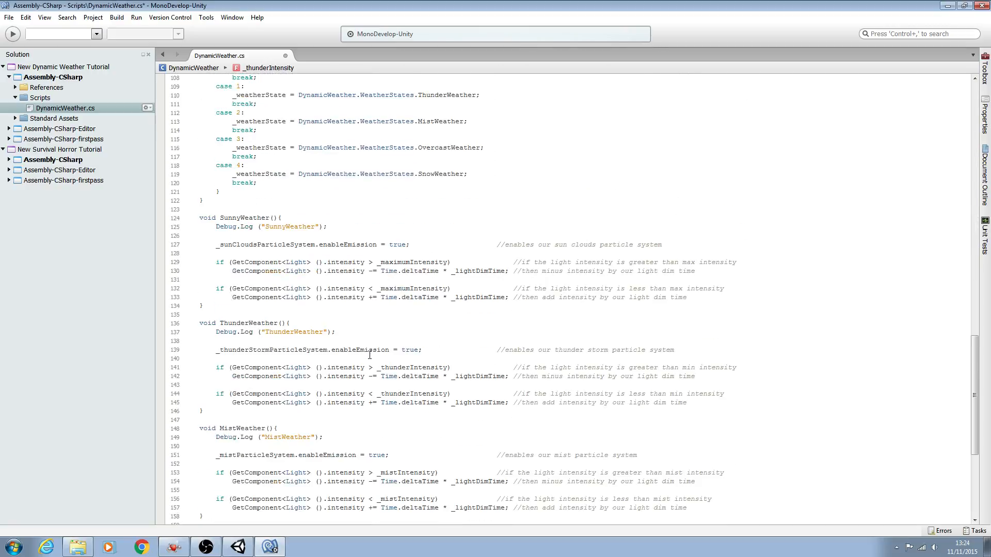
scroll(down, 3)
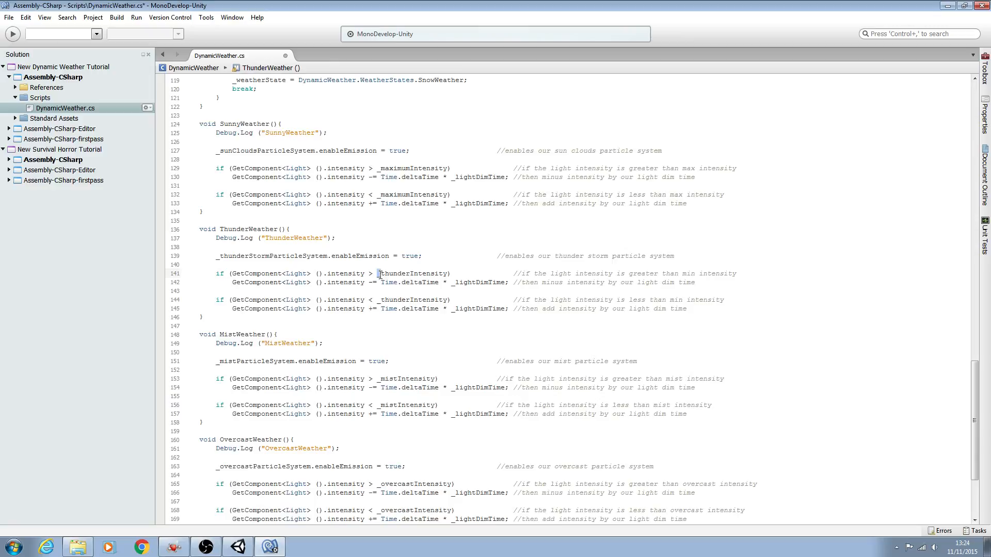
scroll(up, 3)
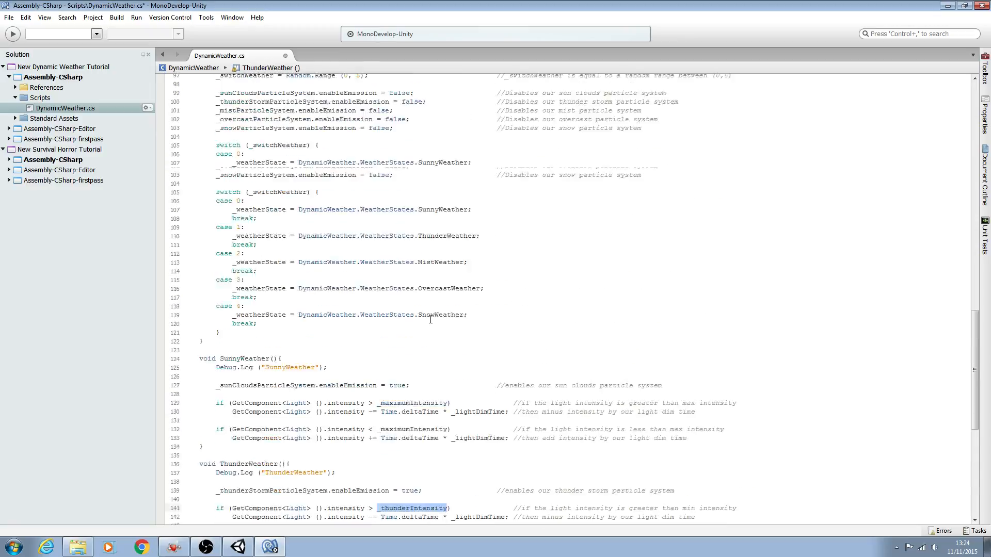
scroll(down, 3)
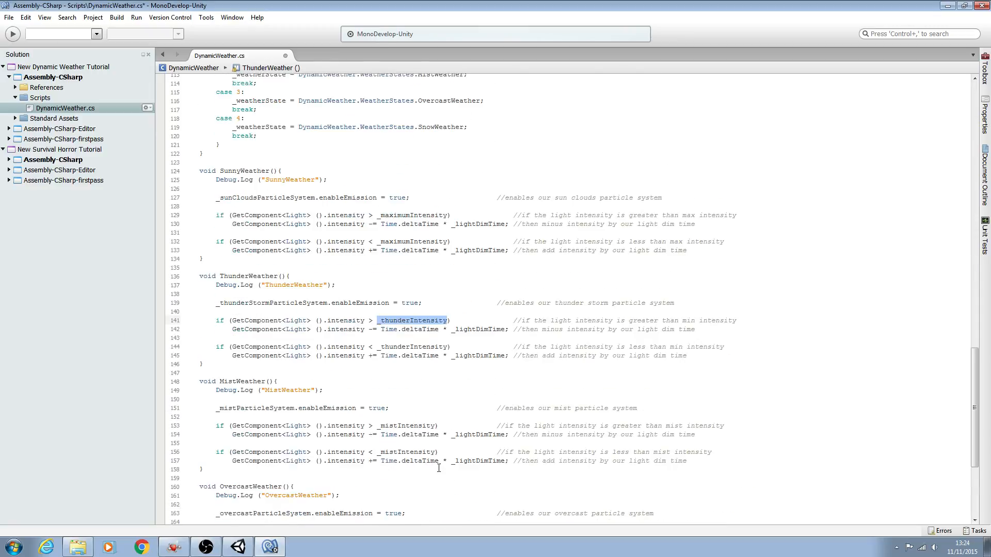
mouse_move(441, 401)
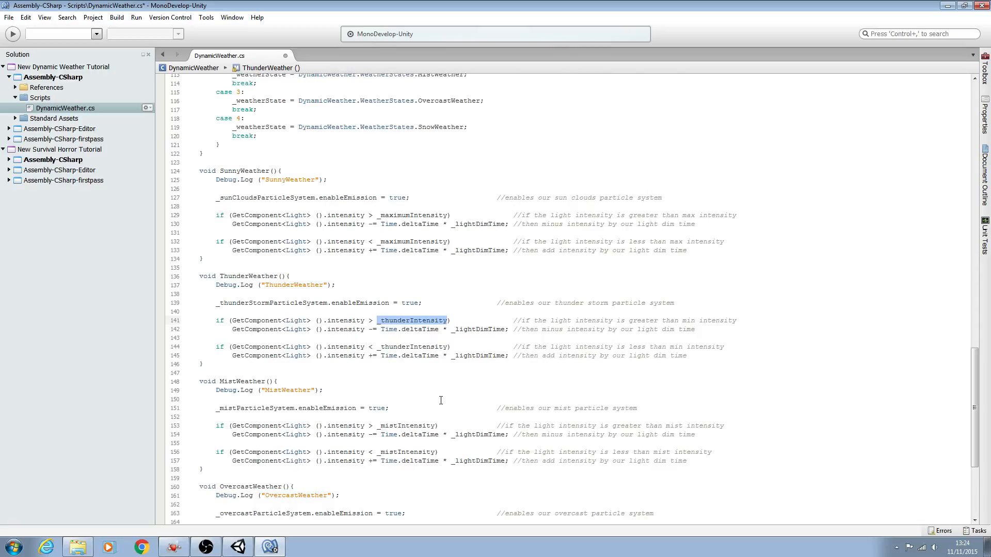
scroll(up, 3)
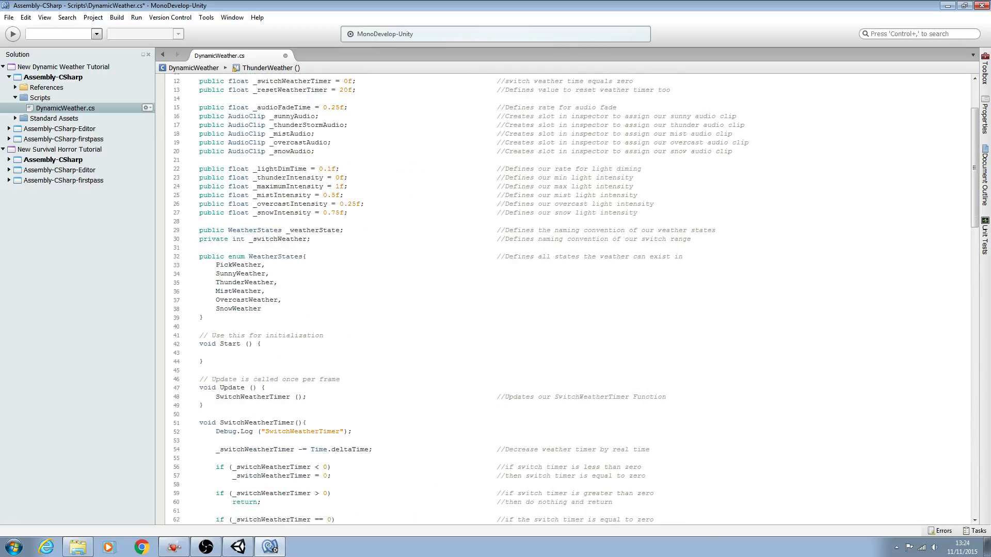
scroll(up, 3)
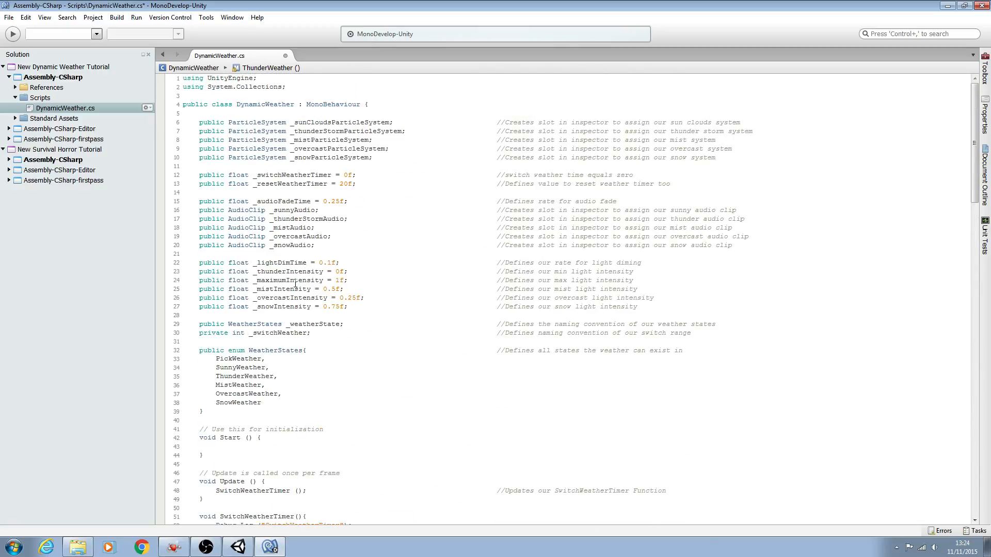
double_click(289, 280)
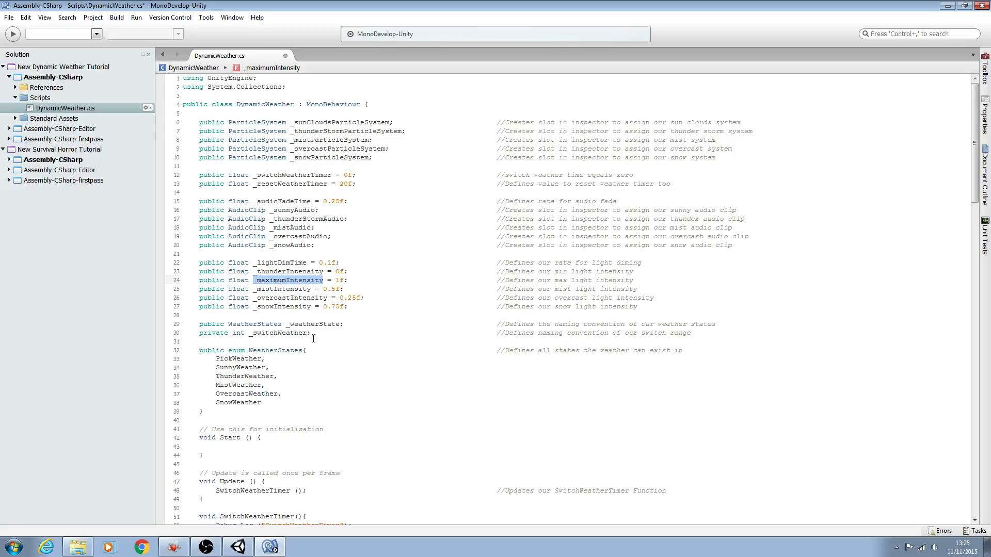
Step: Rename the _maximumIntensity field to _sunnyIntensity via Refactor Rename
click(288, 280)
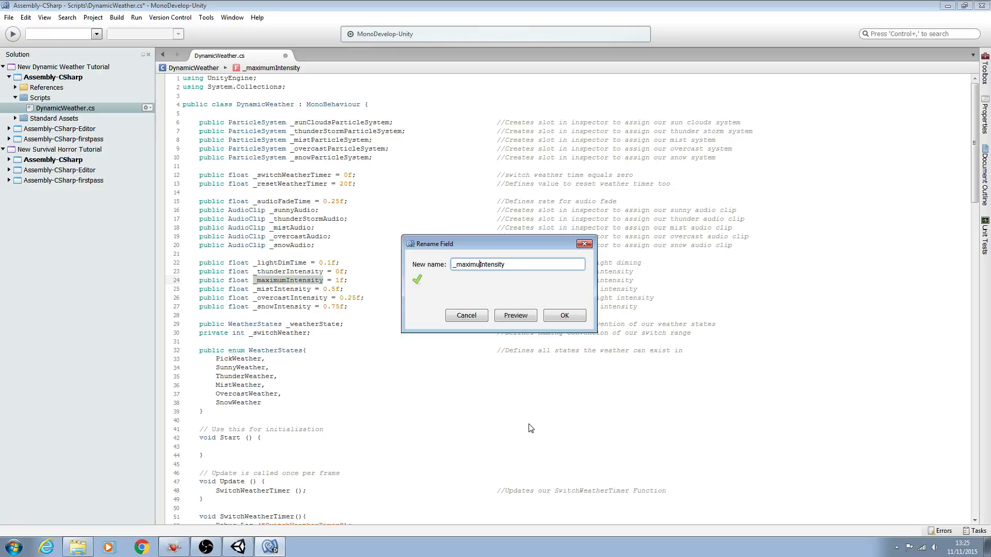
text(_sunIntensity)
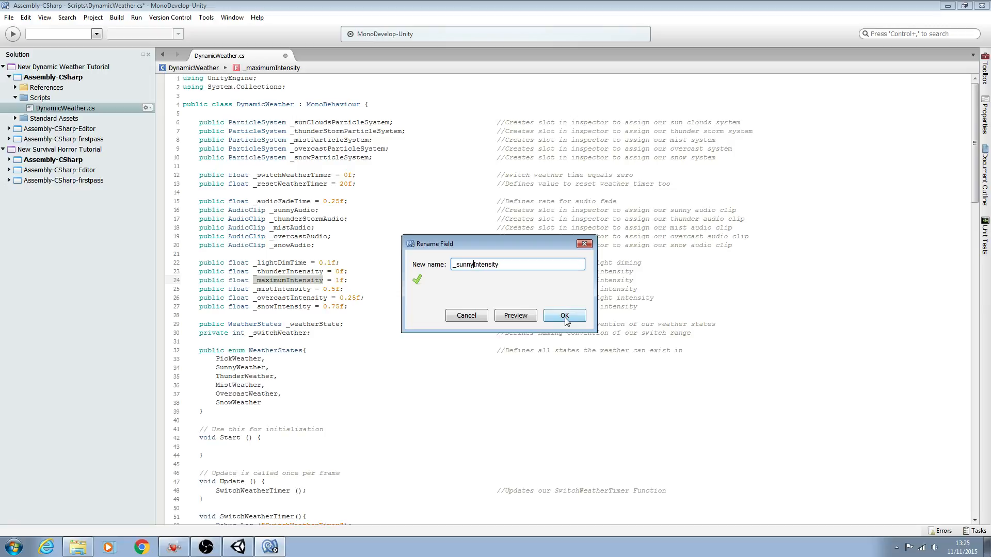
click(563, 316)
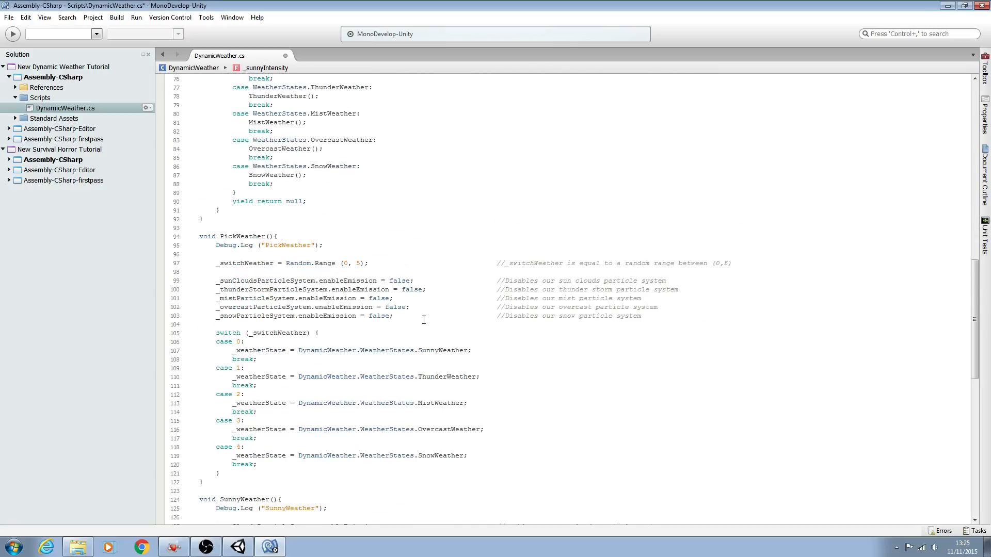
Step: Verify SunnyWeather's checks now reference _sunnyIntensity, then return to the field declarations
scroll(down, 3)
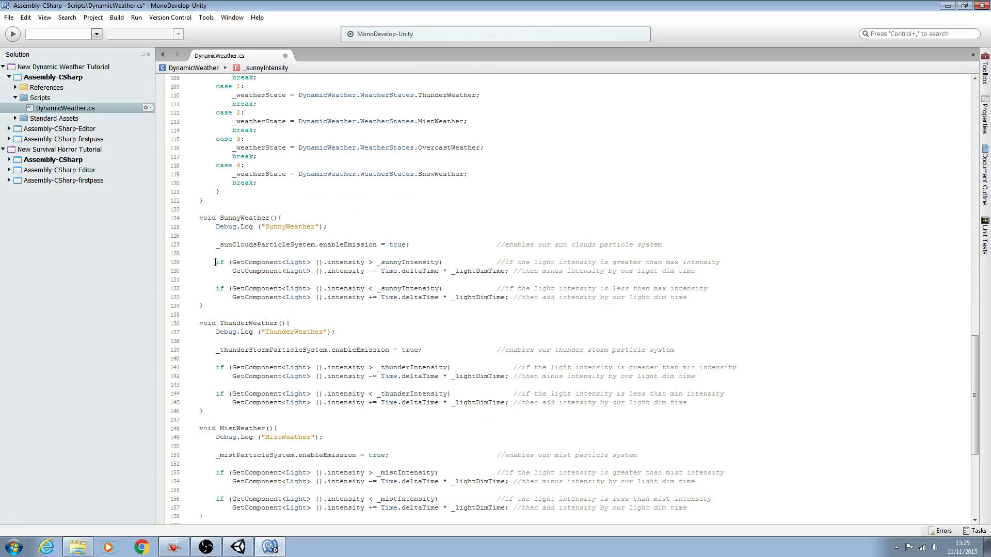
double_click(410, 261)
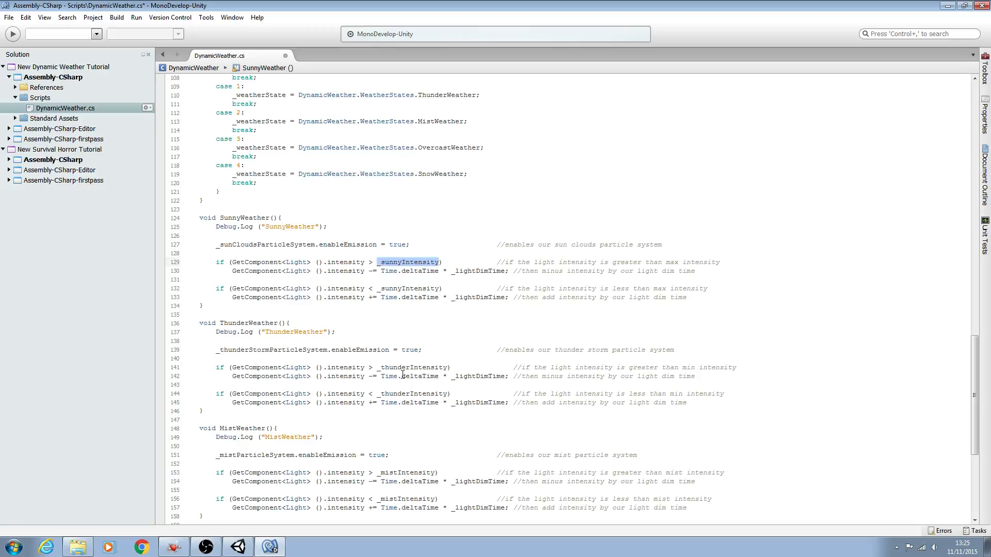
mouse_move(404, 376)
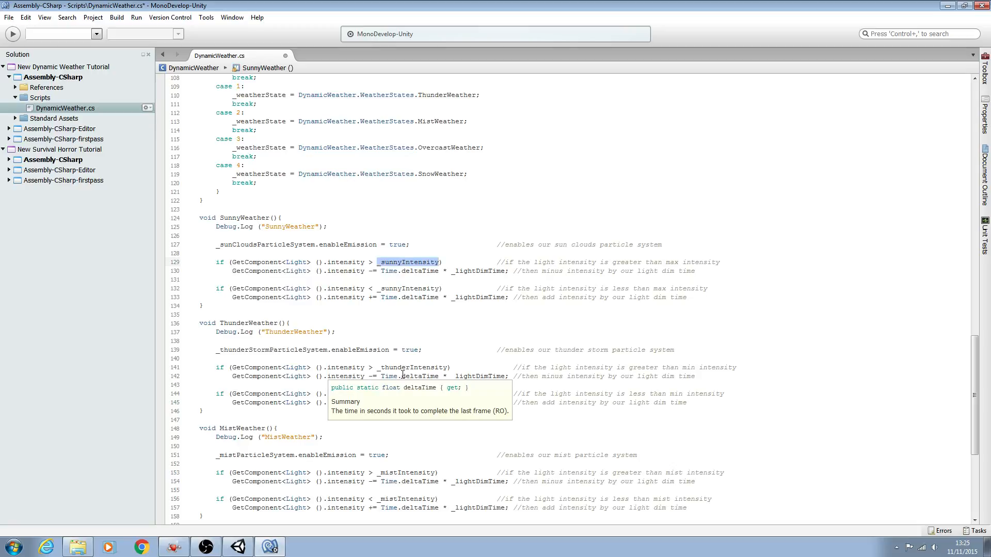
scroll(up, 3)
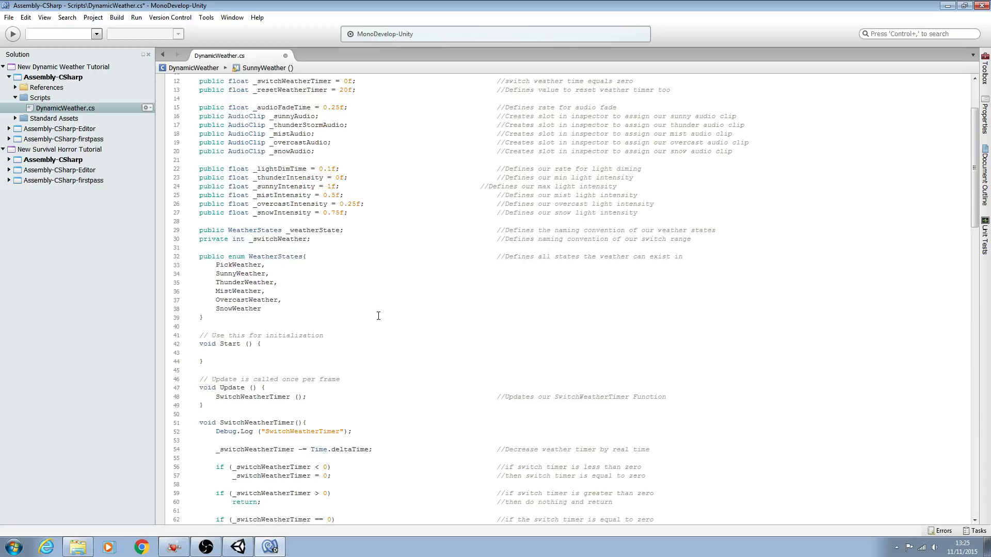
scroll(up, 3)
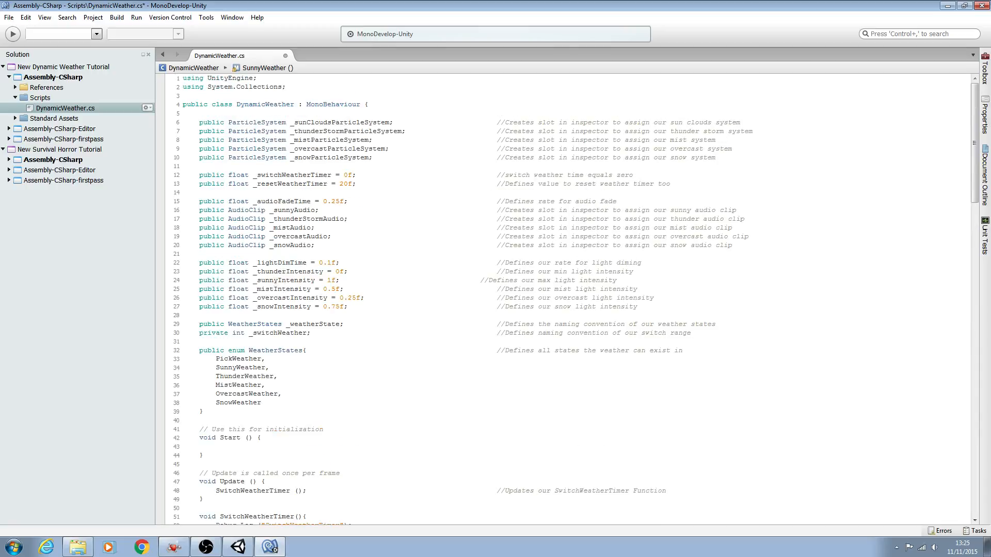
click(480, 280)
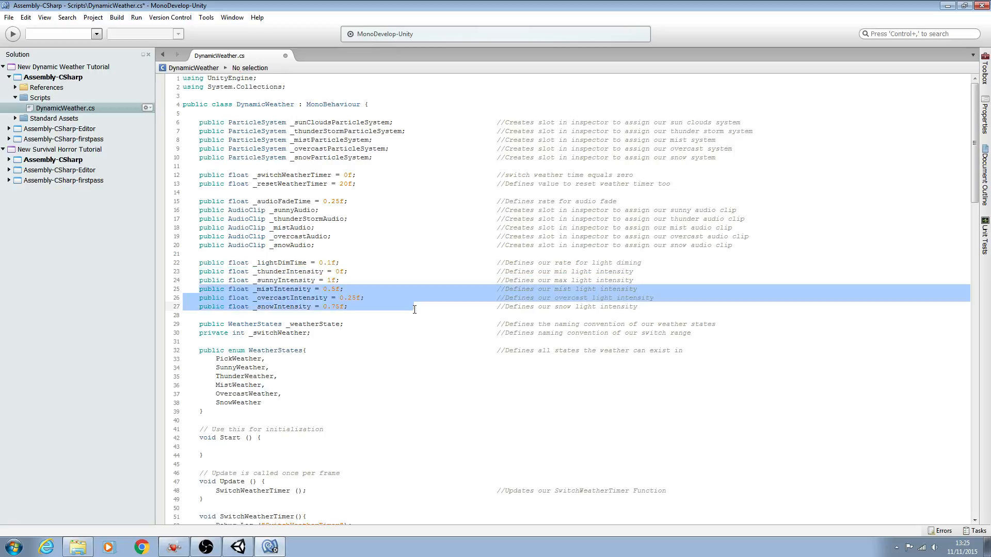
mouse_move(310, 307)
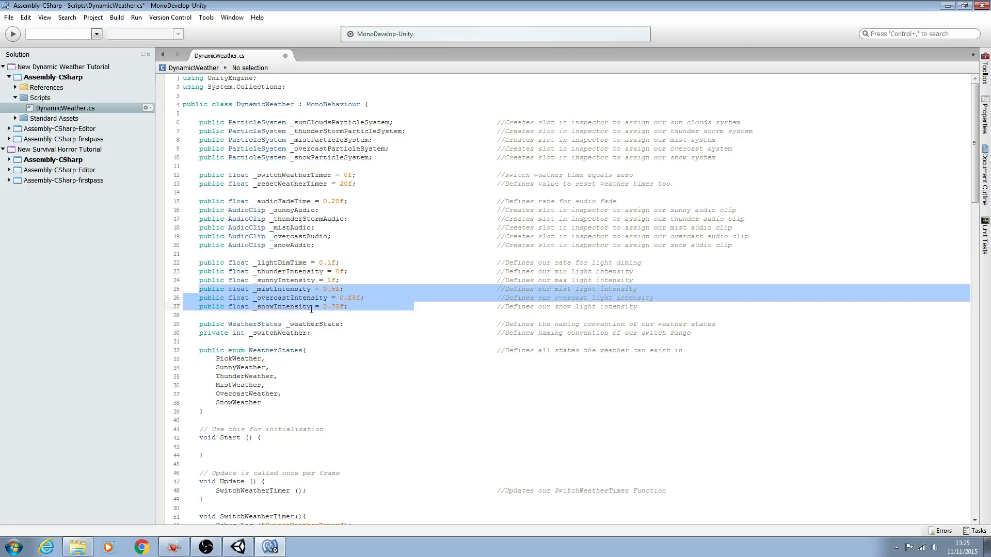
mouse_move(425, 335)
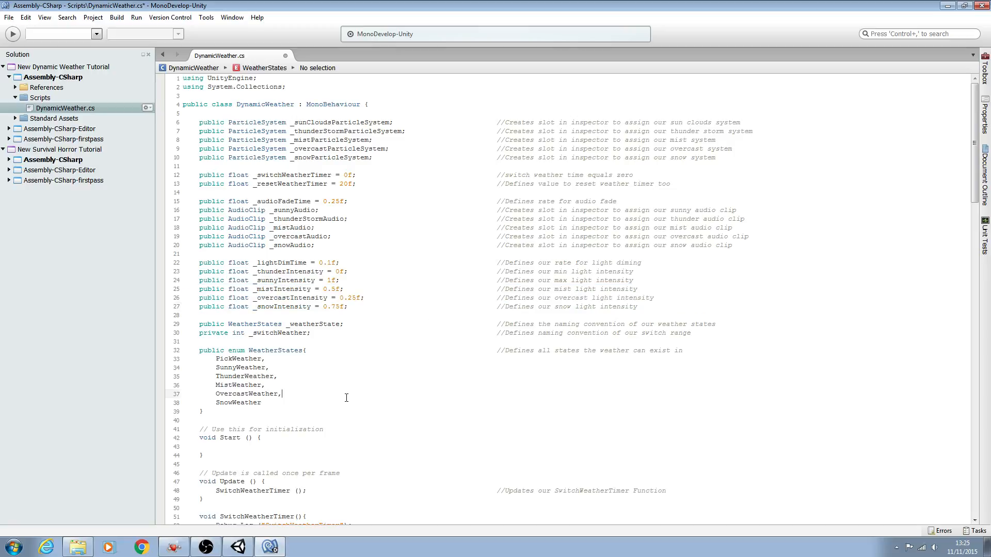
scroll(down, 3)
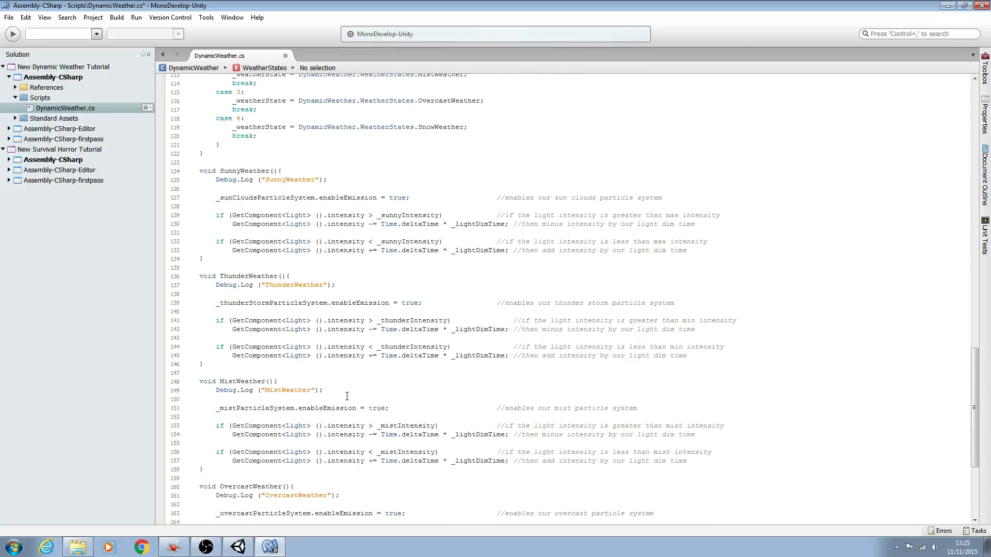
scroll(up, 3)
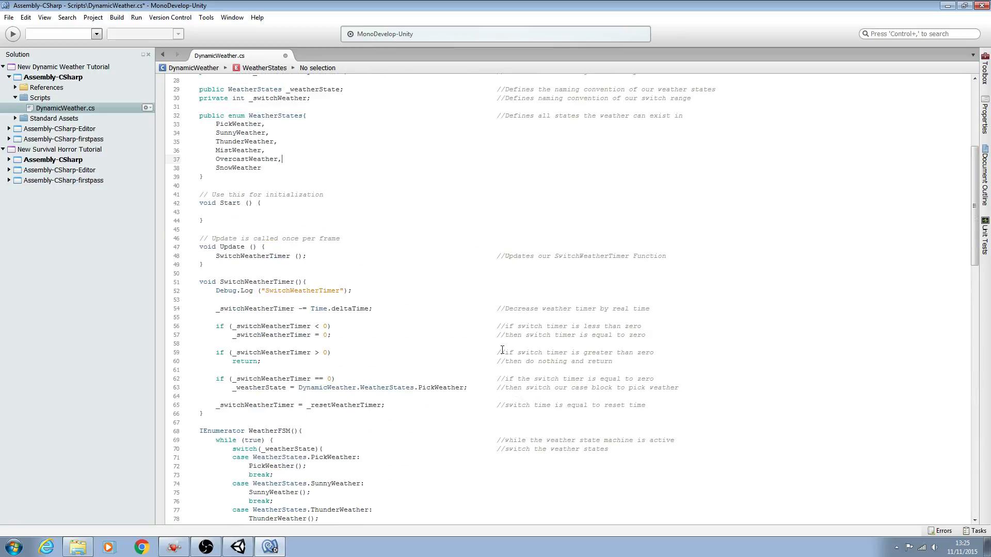
scroll(down, 3)
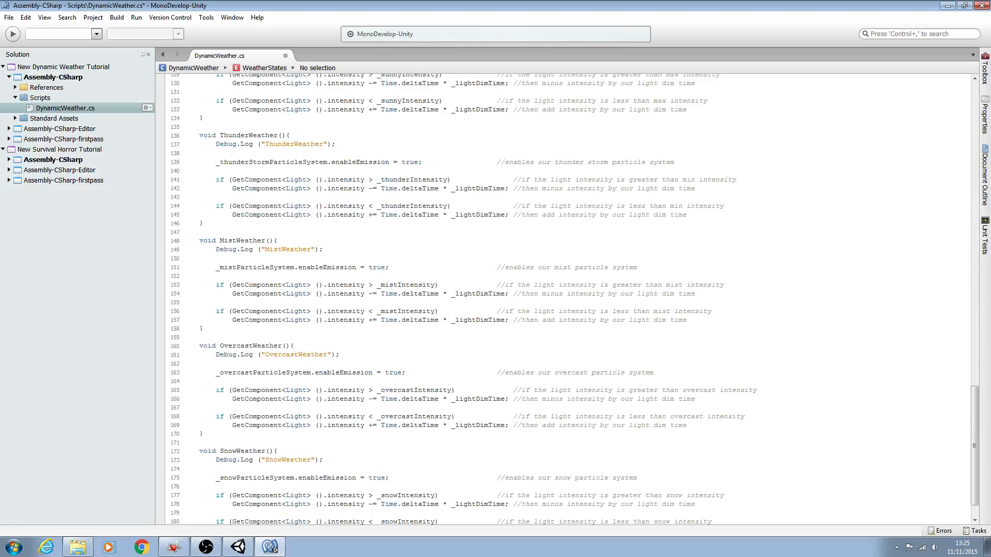
click(216, 284)
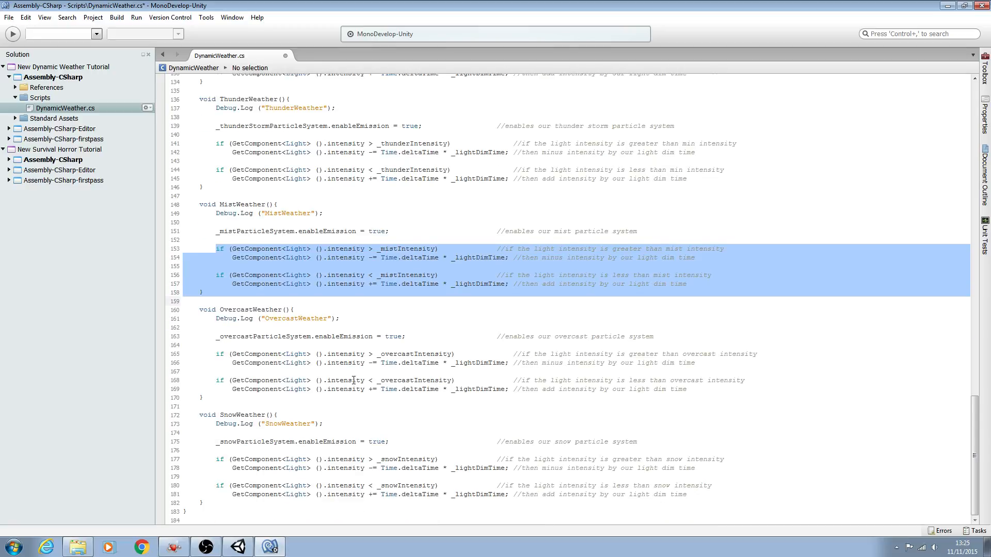
scroll(up, 3)
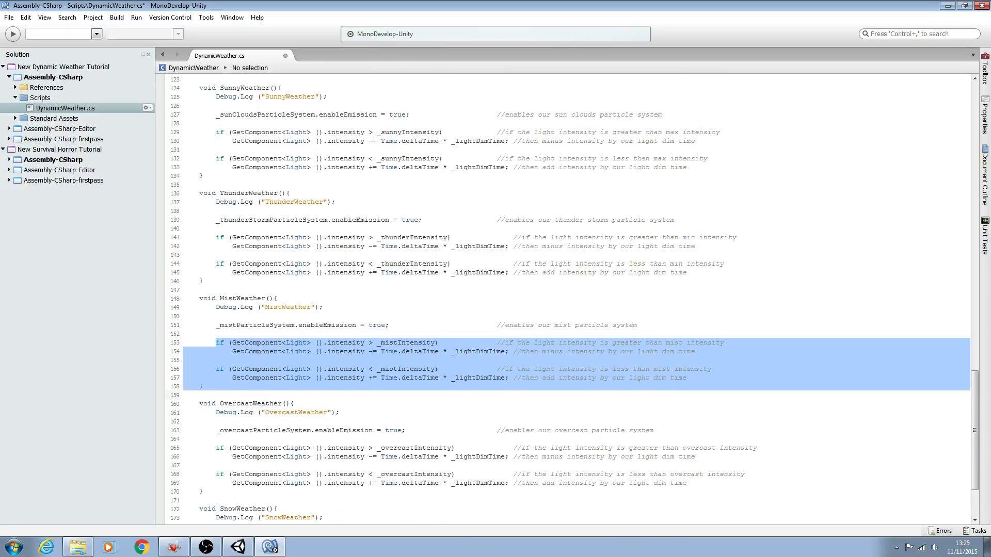